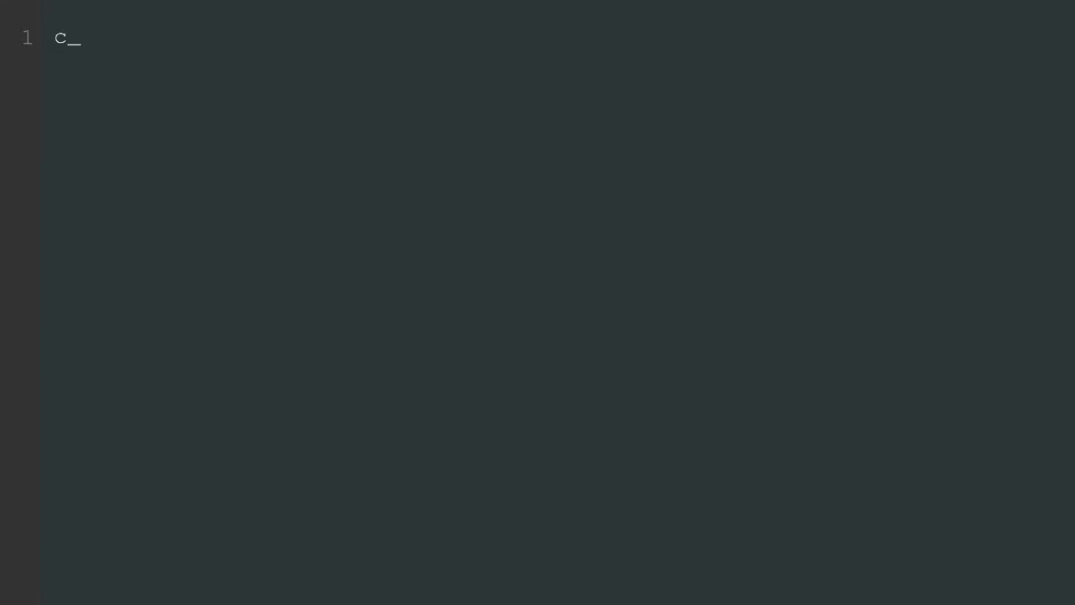
# Step: Leave Vim and bring up the React homepage at facebook.github.io/react in Chrome
pyautogui.write('class Explorer')
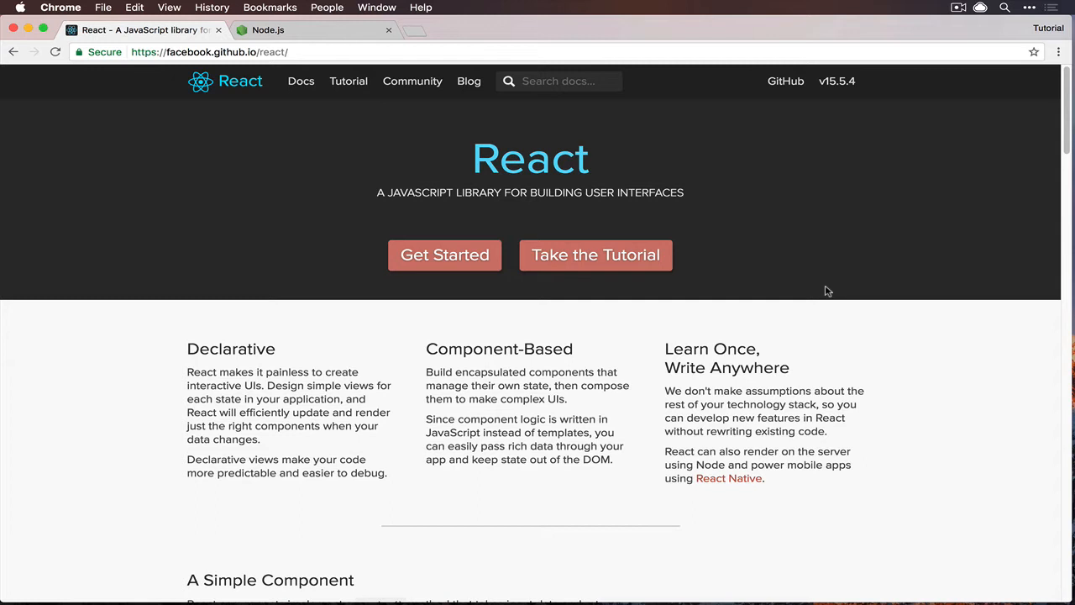
pyautogui.moveTo(820, 293)
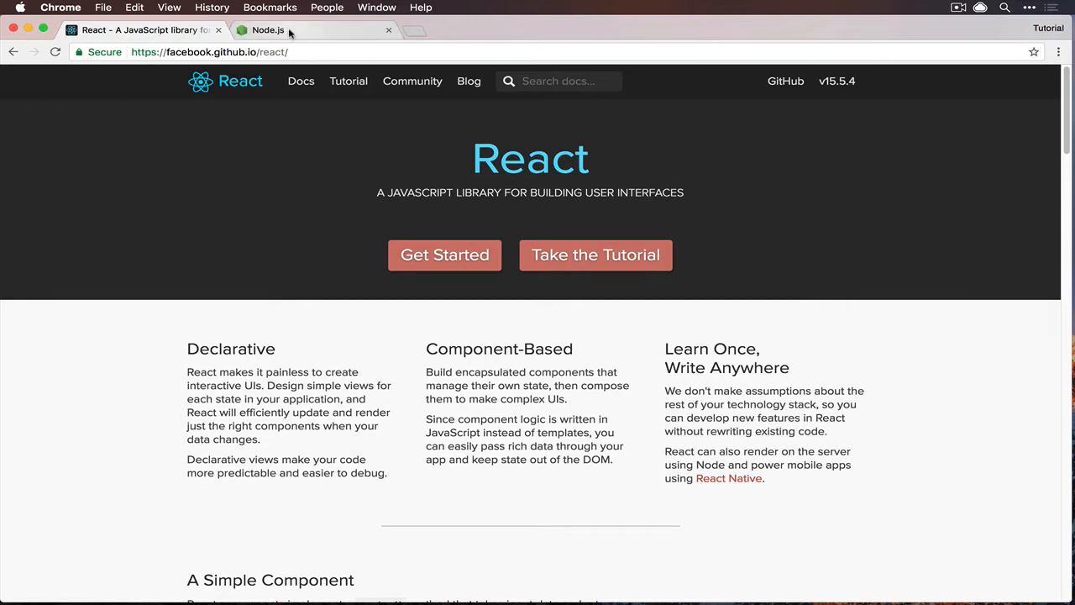
# Step: Switch Chrome to the Node.js homepage with its macOS download options
pyautogui.click(277, 31)
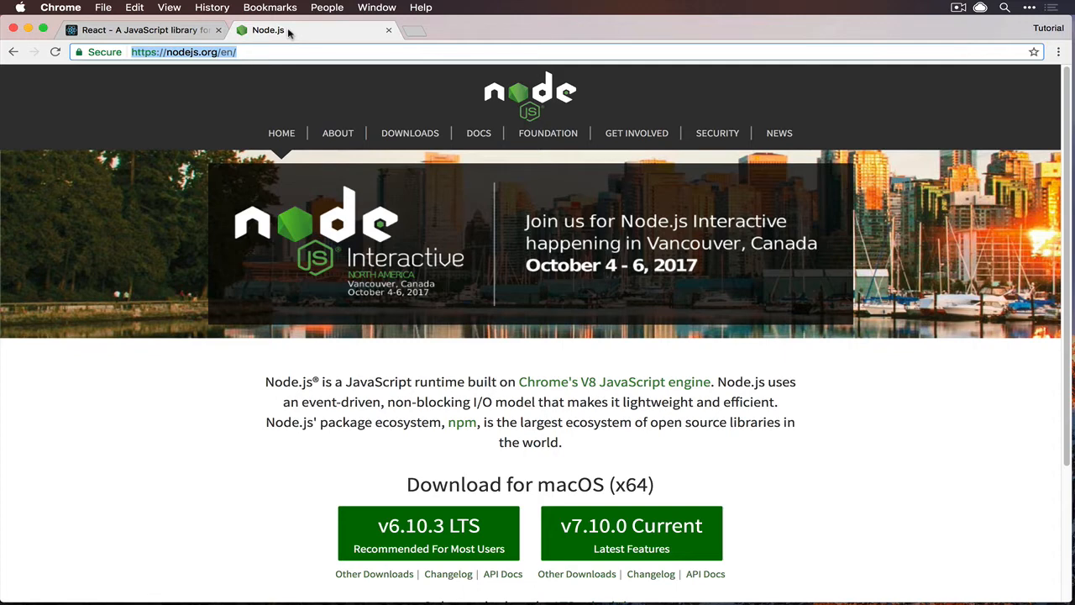
pyautogui.moveTo(432, 527)
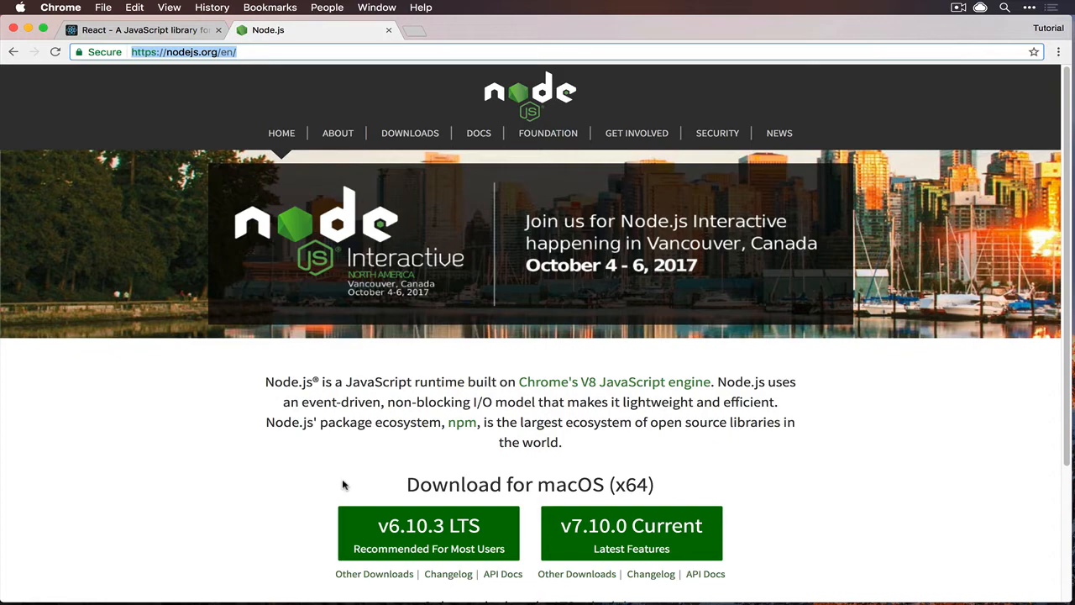
# Step: Switch from Chrome to the Terminal at the learn-react prompt
pyautogui.click(138, 32)
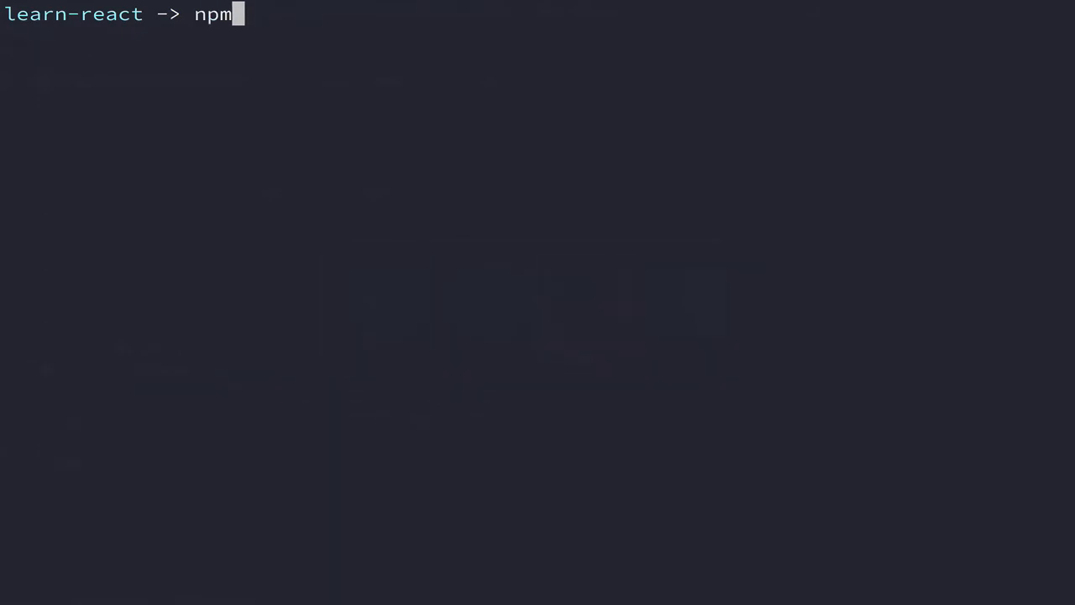
# Step: Confirm npm is 4.6.1 with npm -v, then run npm install -g create-react-app
pyautogui.write('-v')
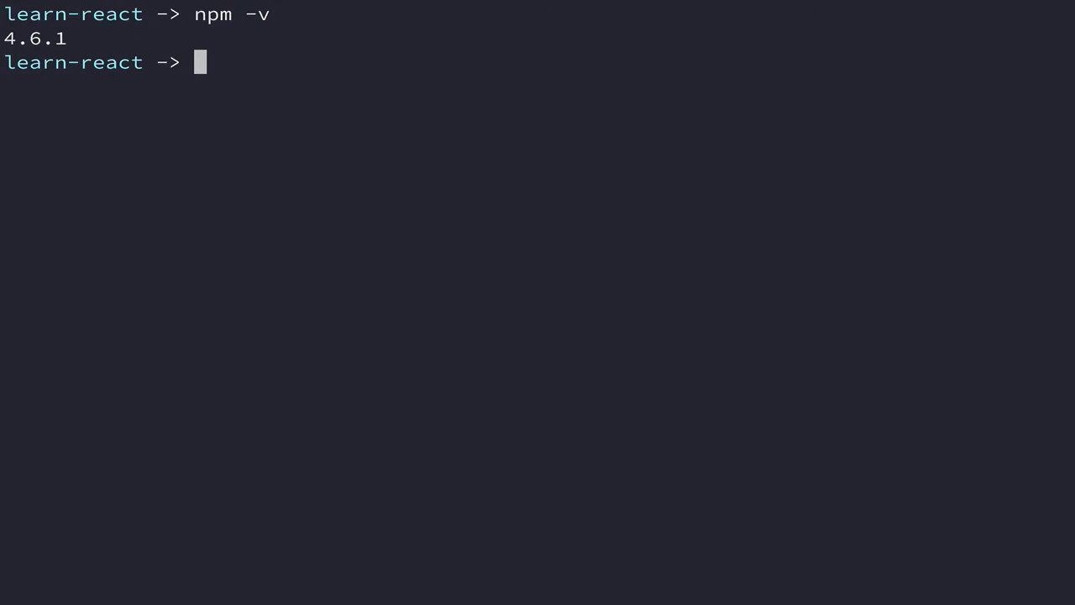
pyautogui.write('npm install -g')
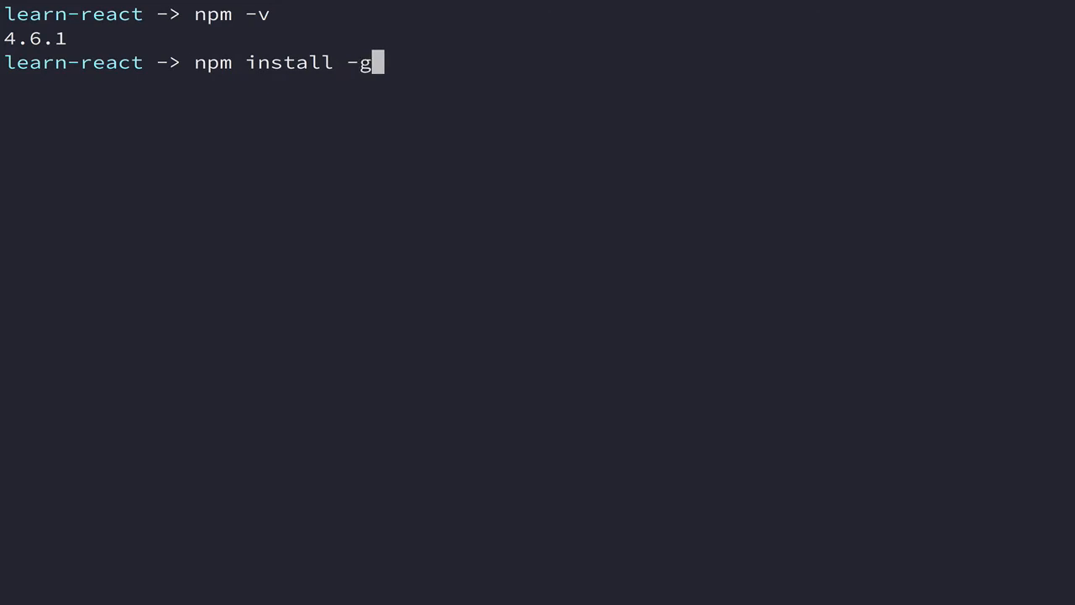
pyautogui.write('create-reac')
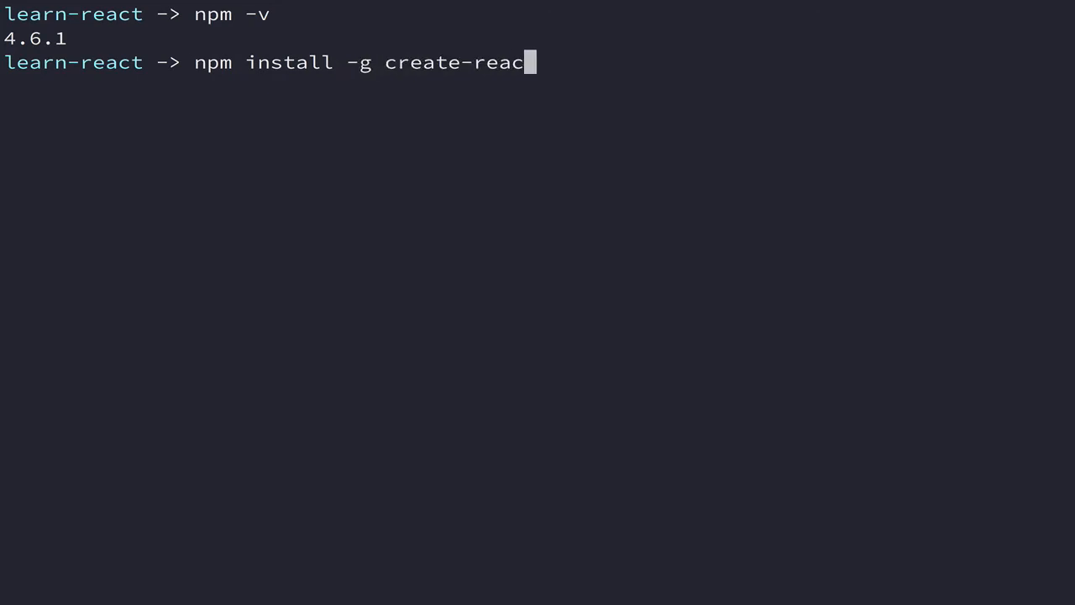
pyautogui.write('t-app')
pyautogui.write('c')
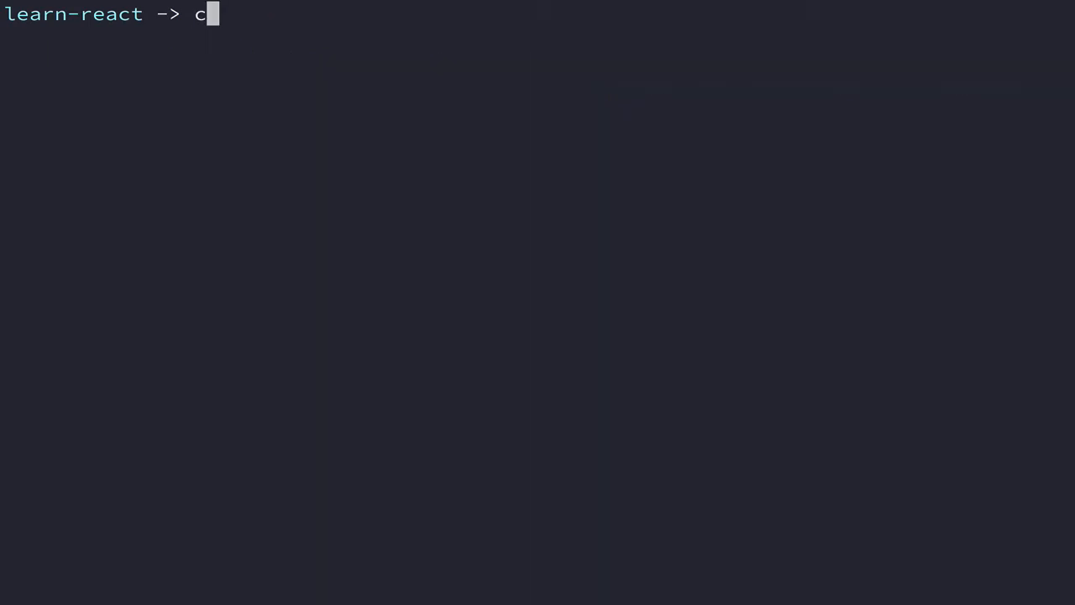
# Step: Run create-react-app chords in learn-react and wait for the success message
pyautogui.write('reate-react-app ch')
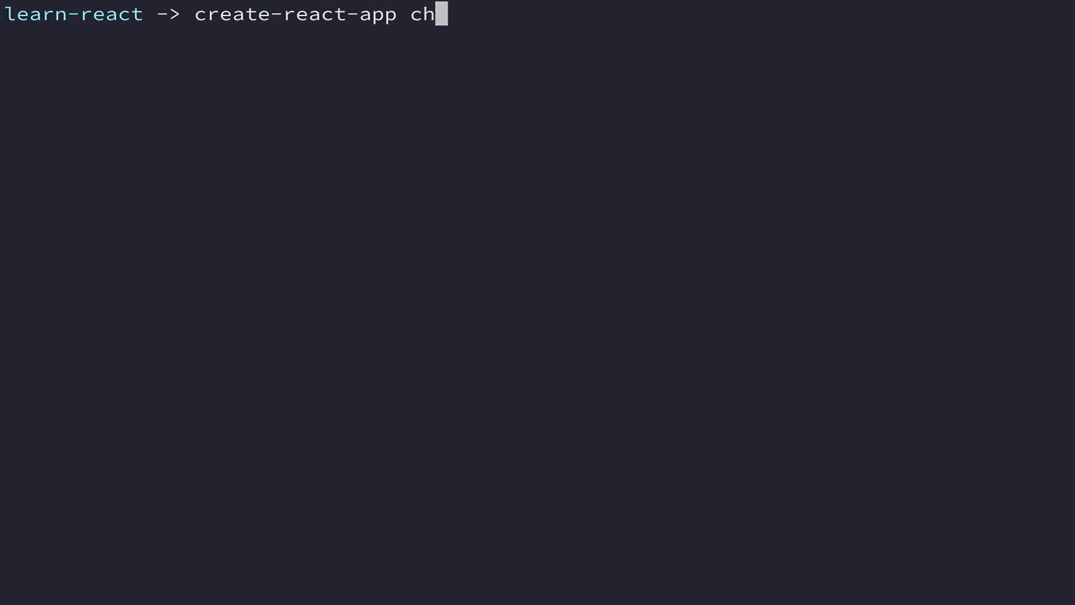
pyautogui.write('ords')
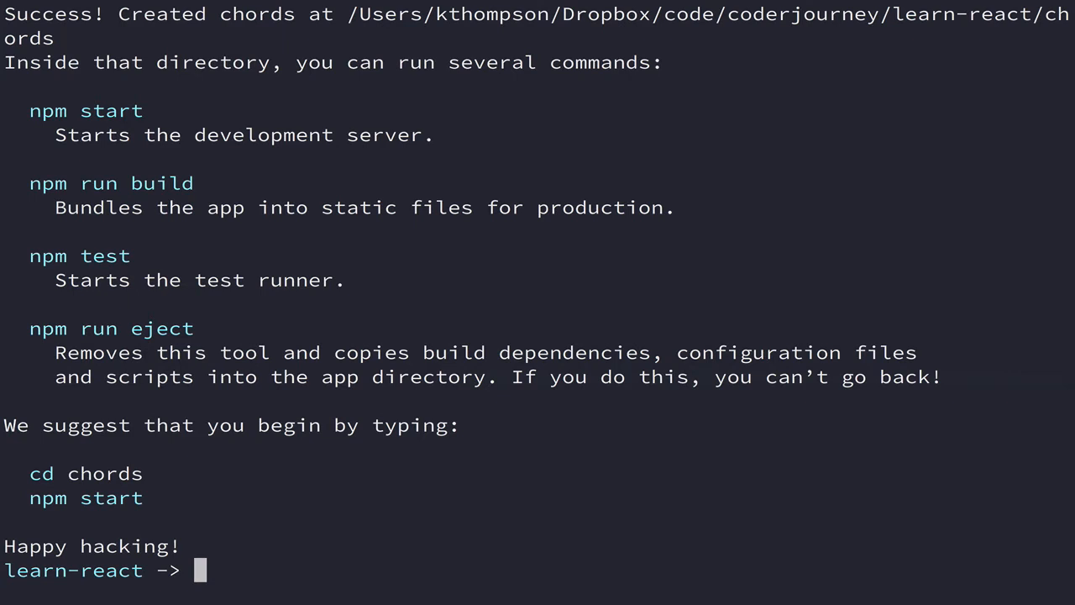
pyautogui.moveTo(227, 215)
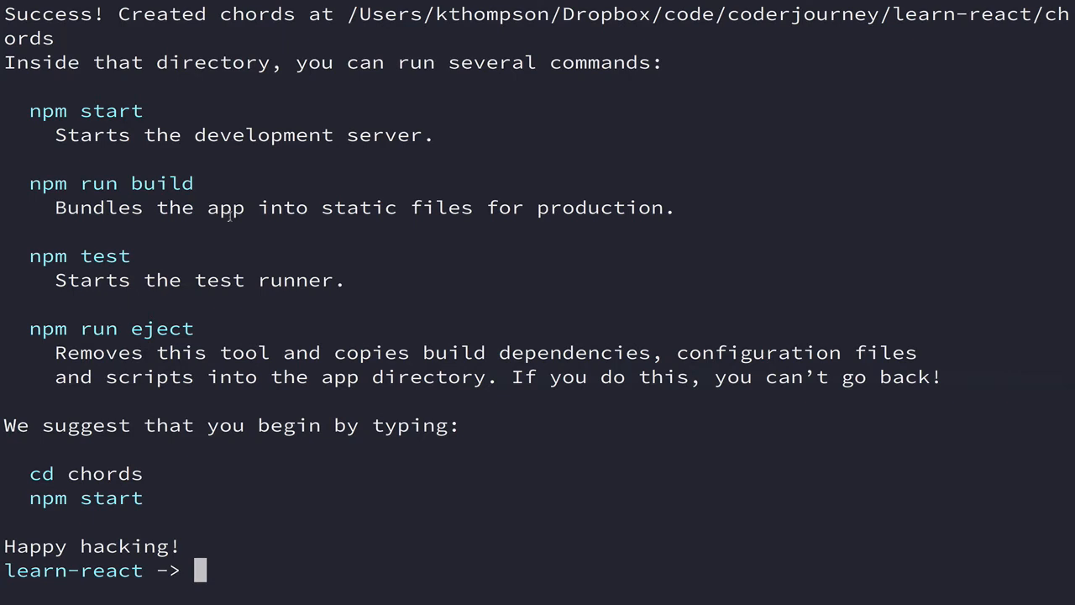
pyautogui.moveTo(133, 231)
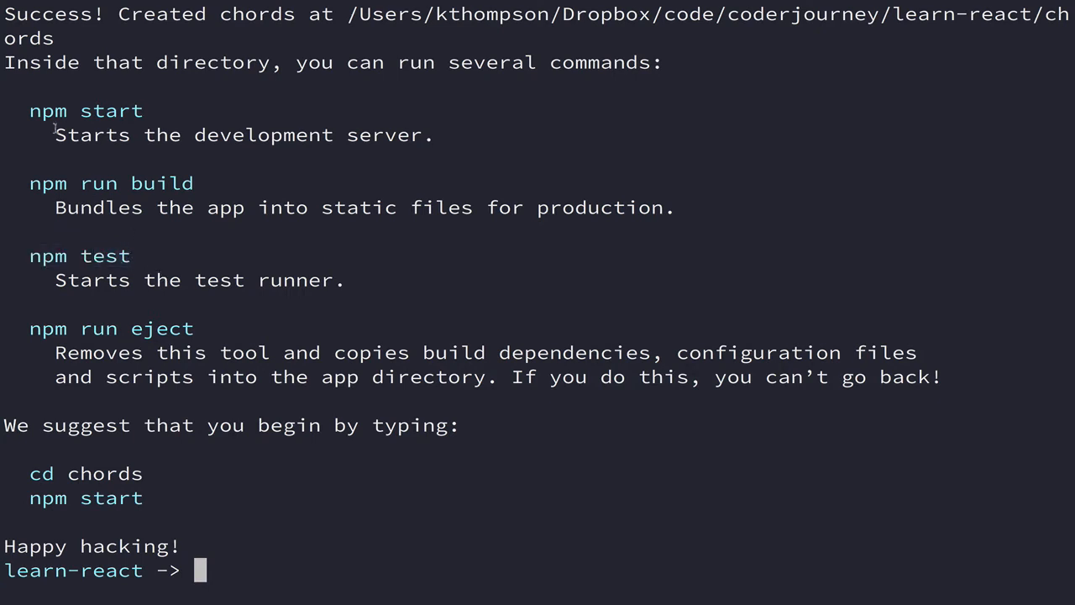
pyautogui.doubleClick(84, 111)
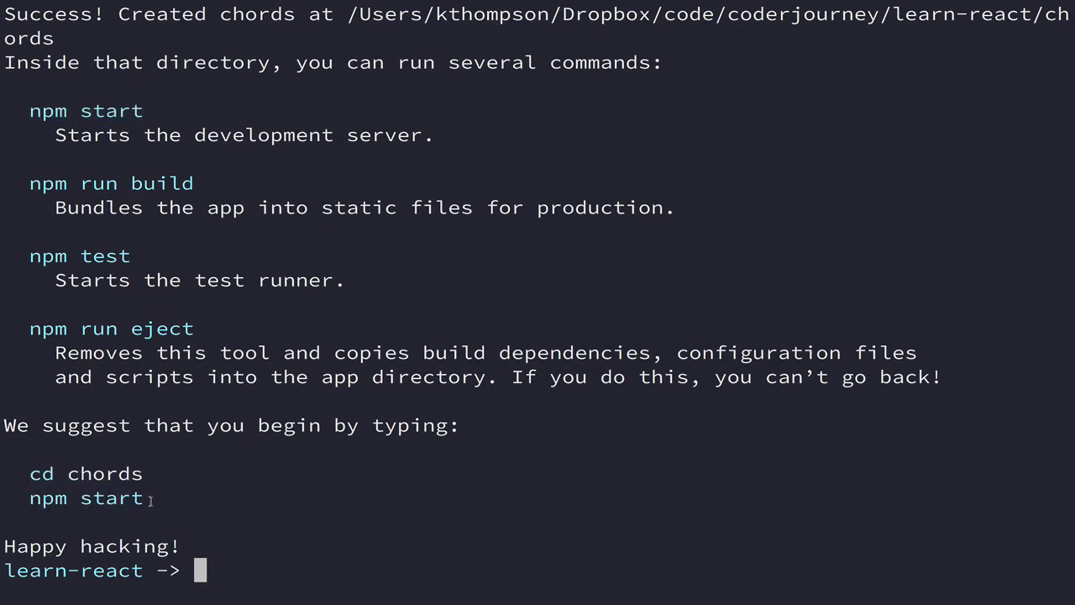
# Step: Move into chords/ and run npm start to serve the app at localhost:3000
pyautogui.write('cd chords/')
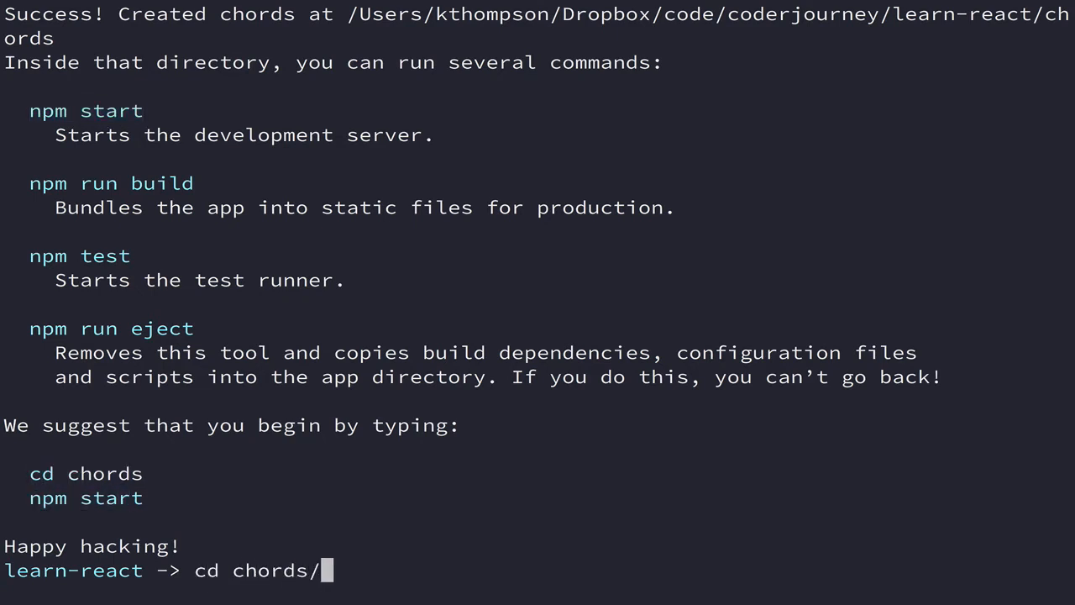
pyautogui.write('np')
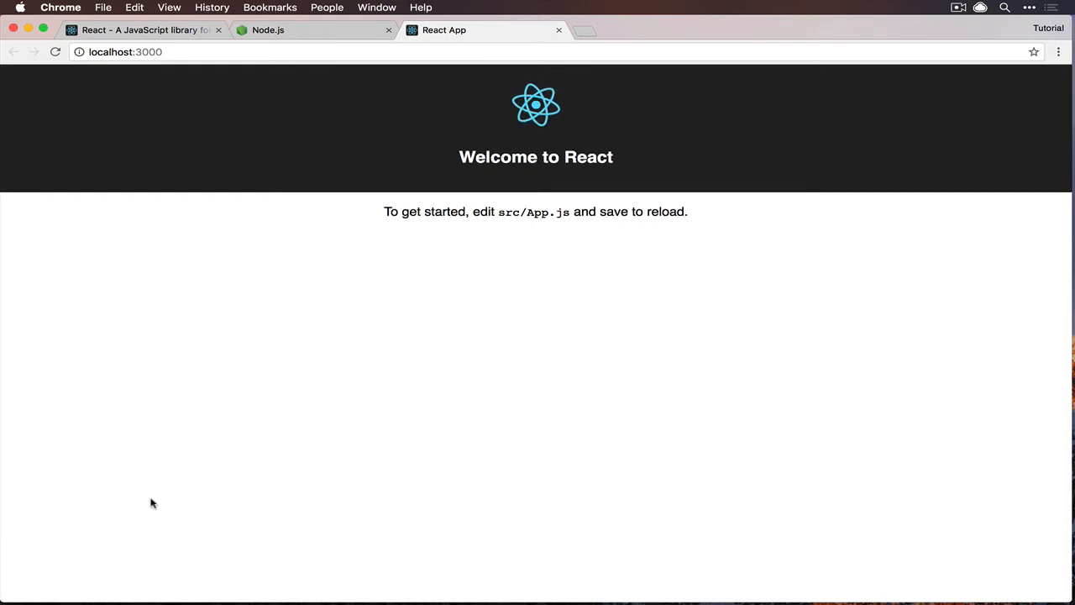
# Step: Return to Terminal and switch to the spare bash tab in the chords folder
pyautogui.doubleClick(534, 212)
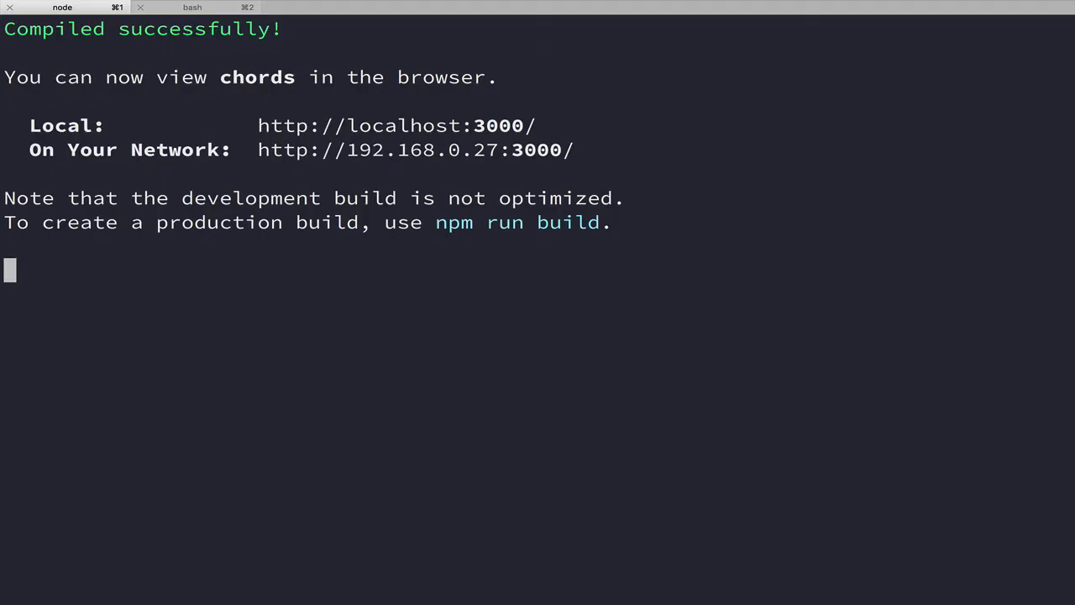
pyautogui.click(209, 6)
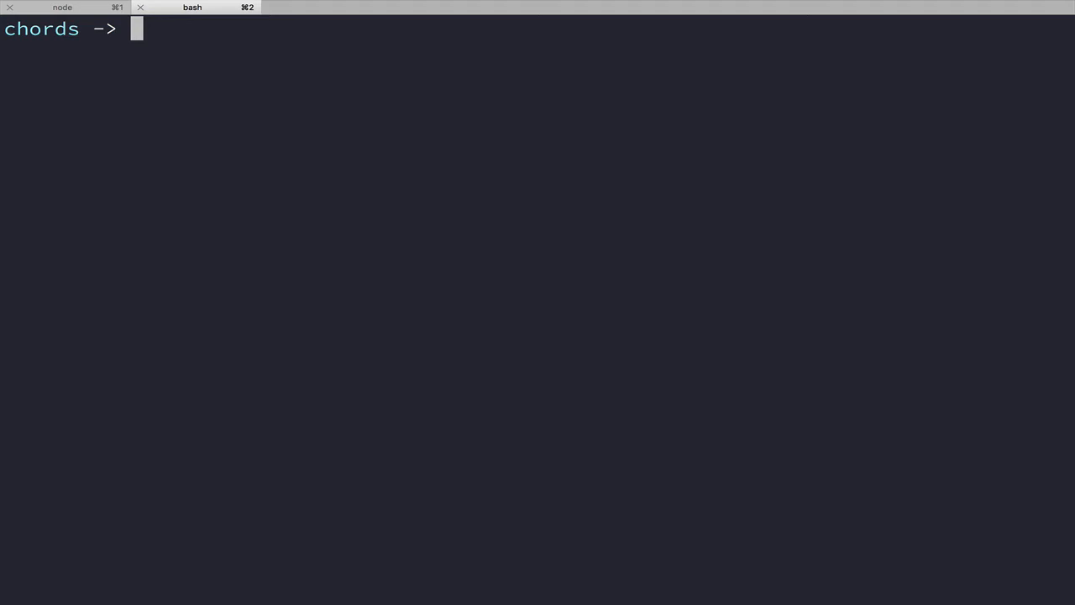
# Step: Open src/App.js in Vim to edit the default App component
pyautogui.write('vim')
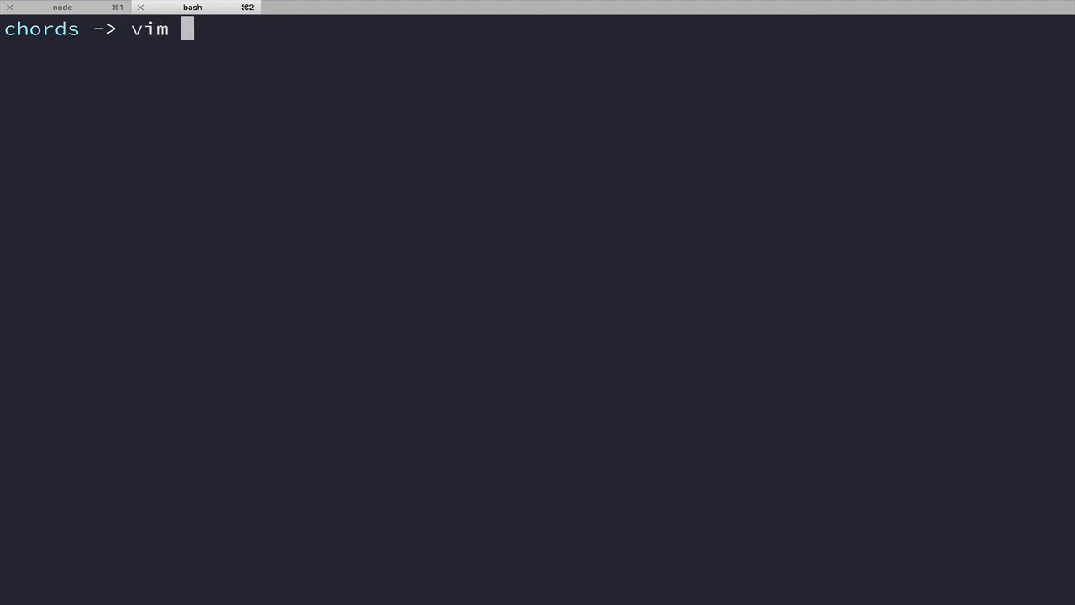
pyautogui.write('src/ap')
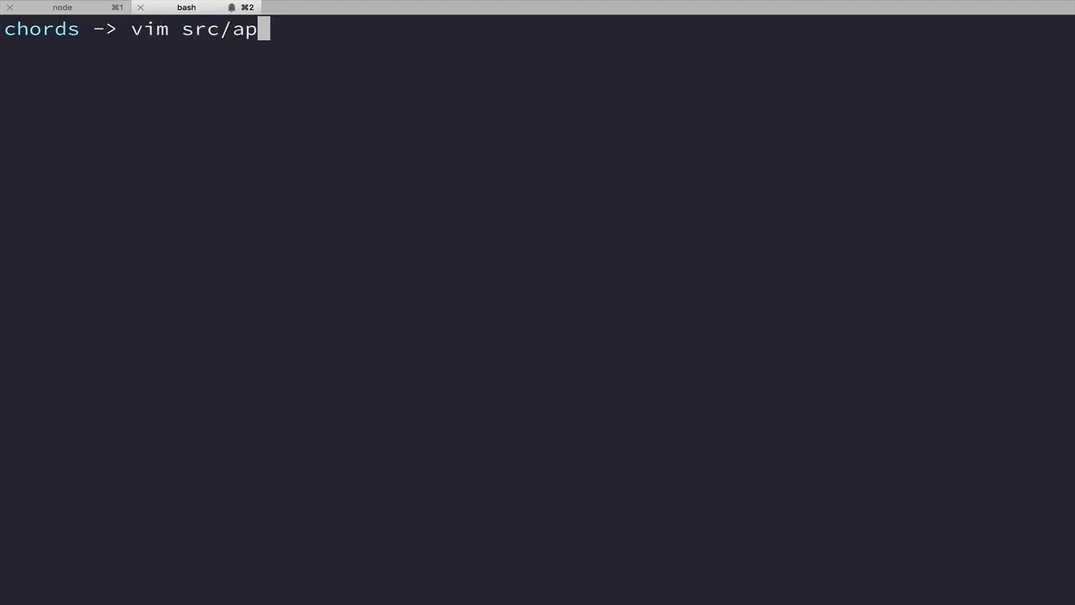
pyautogui.write('App.')
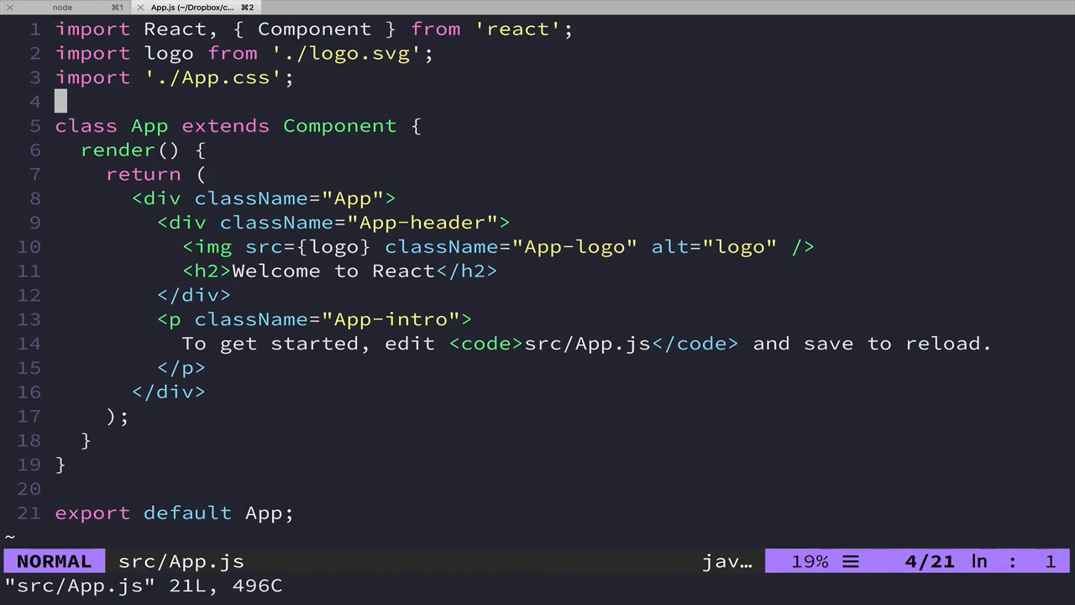
pyautogui.press('j')
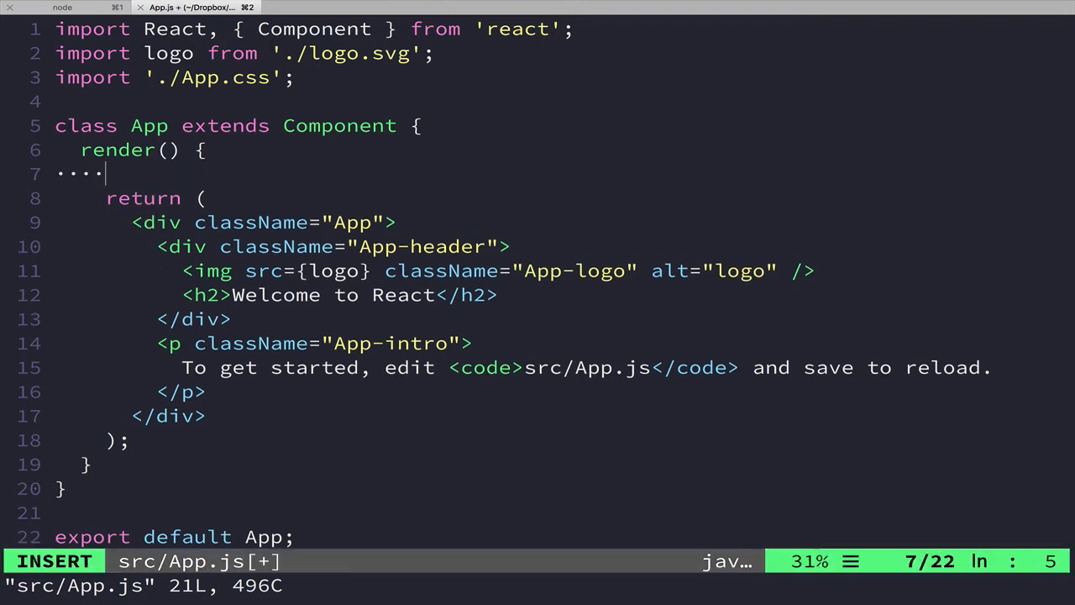
# Step: Insert a React.createElement("div" ....) placeholder above the return, then delete it with dd
pyautogui.write('React.create')
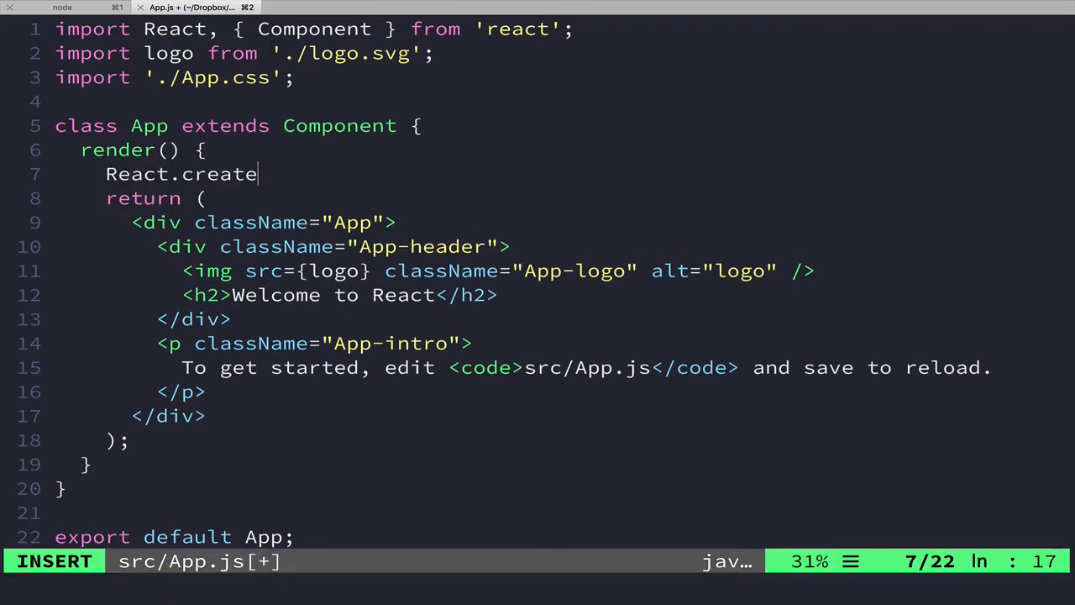
pyautogui.write('Element("di')
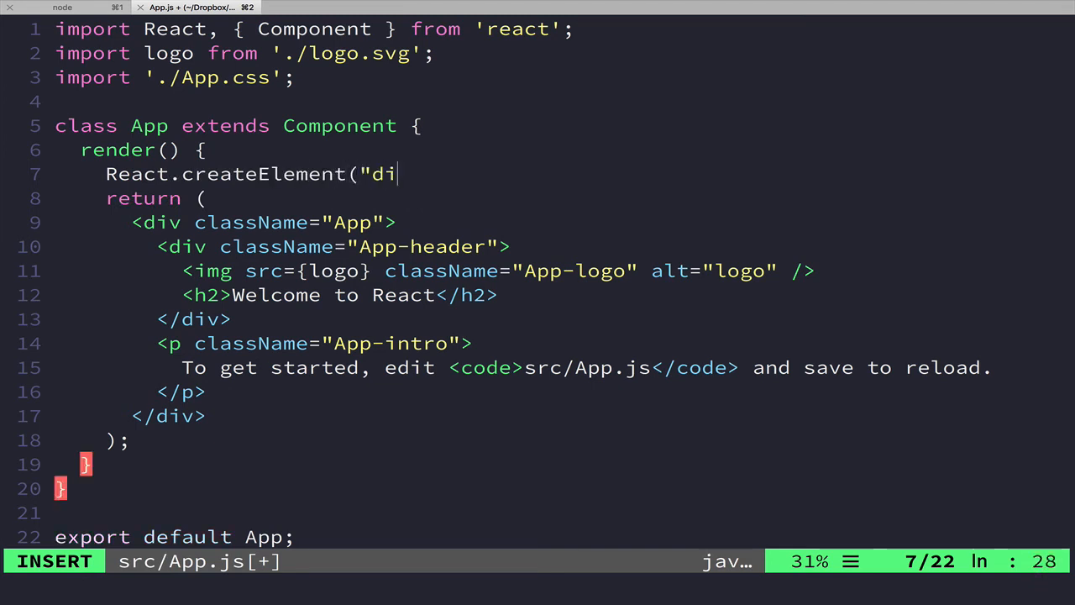
pyautogui.write('v" ....')
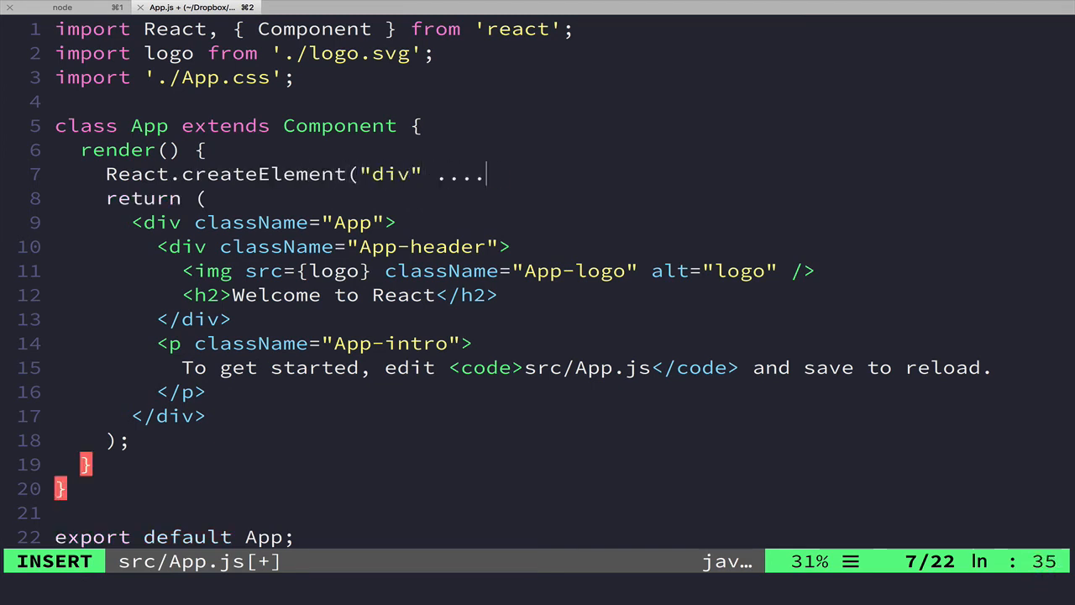
pyautogui.press('Escape')
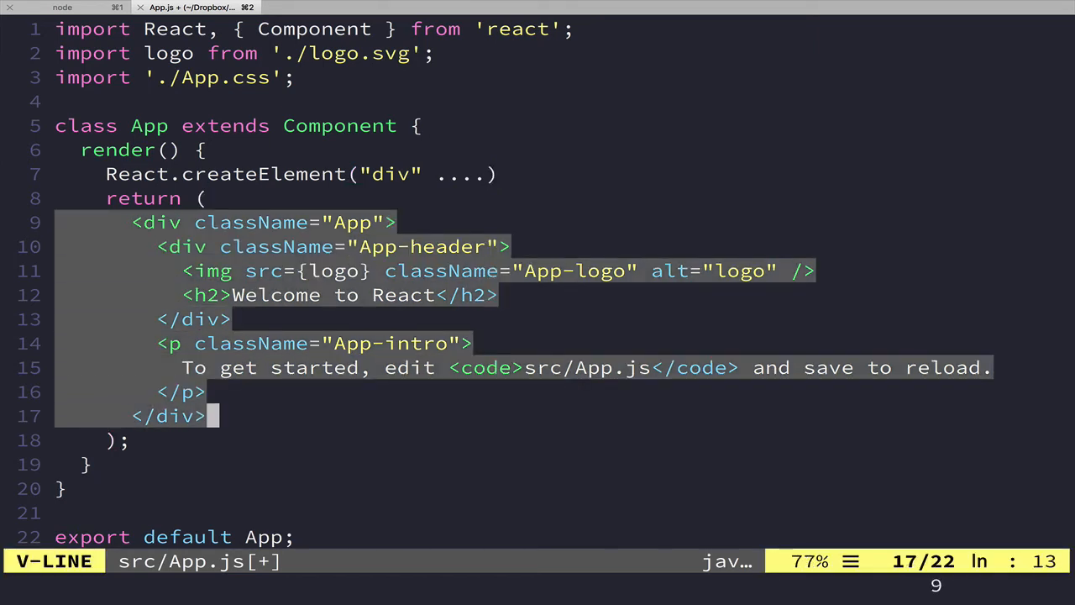
pyautogui.press('Escape')
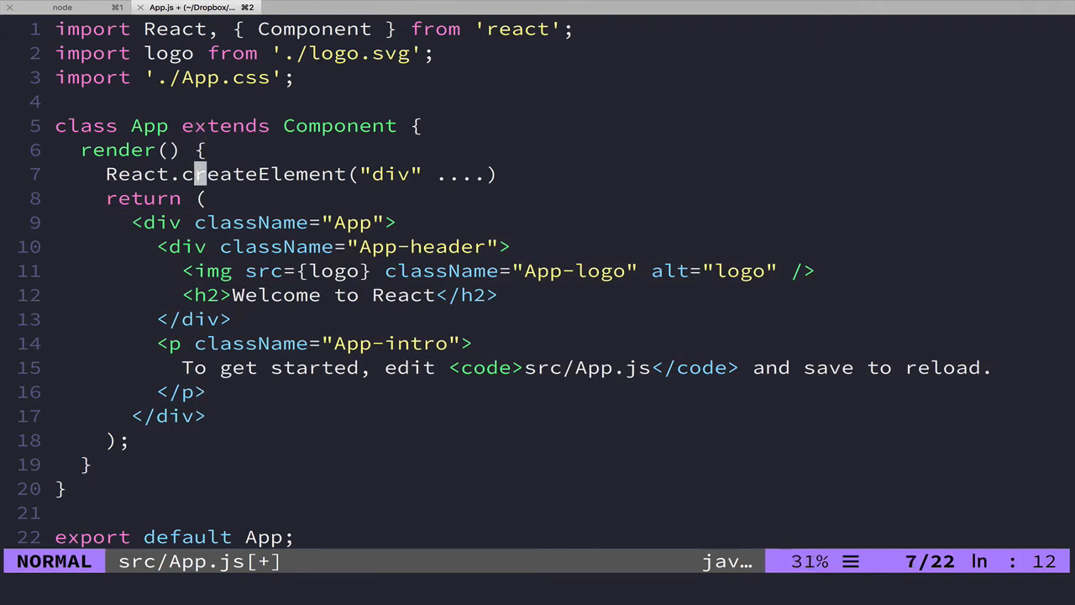
pyautogui.press('dd')
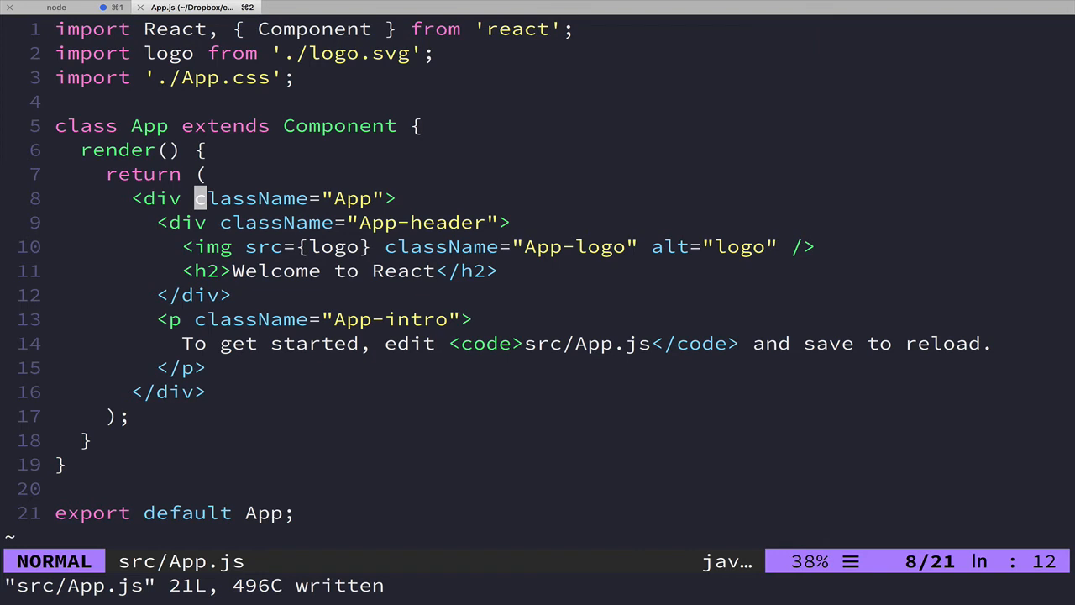
# Step: Add an <h3>hello</h3> element right after the outer </div> in App.js's return
pyautogui.write('<')
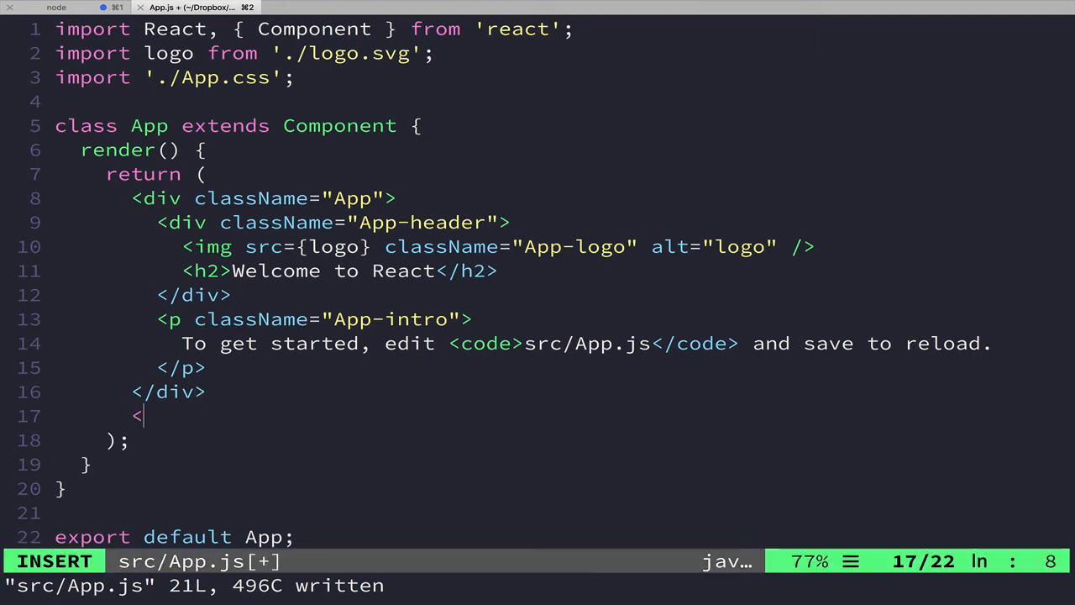
pyautogui.write('<h3>h')
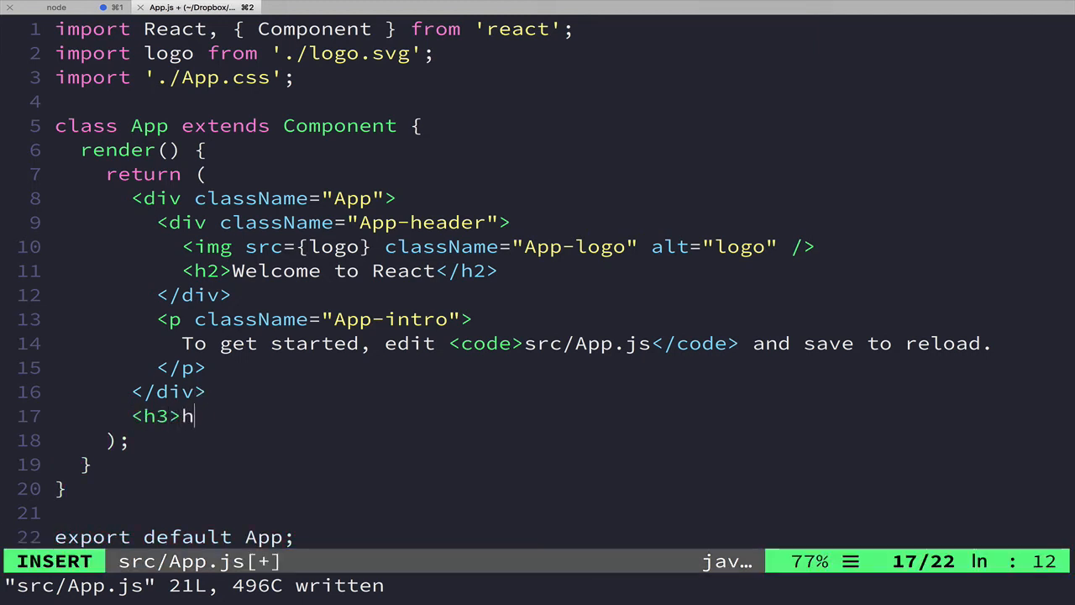
pyautogui.write('ello</h3>')
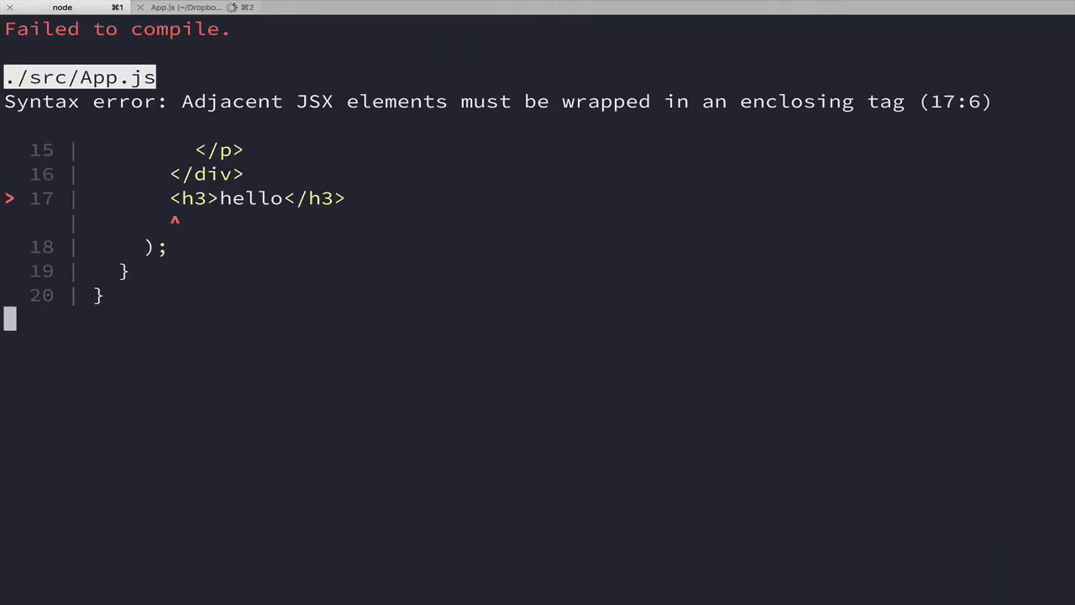
# Step: Inspect the 'Adjacent JSX elements' error in the node tab, then return to App.js in Vim
pyautogui.doubleClick(225, 101)
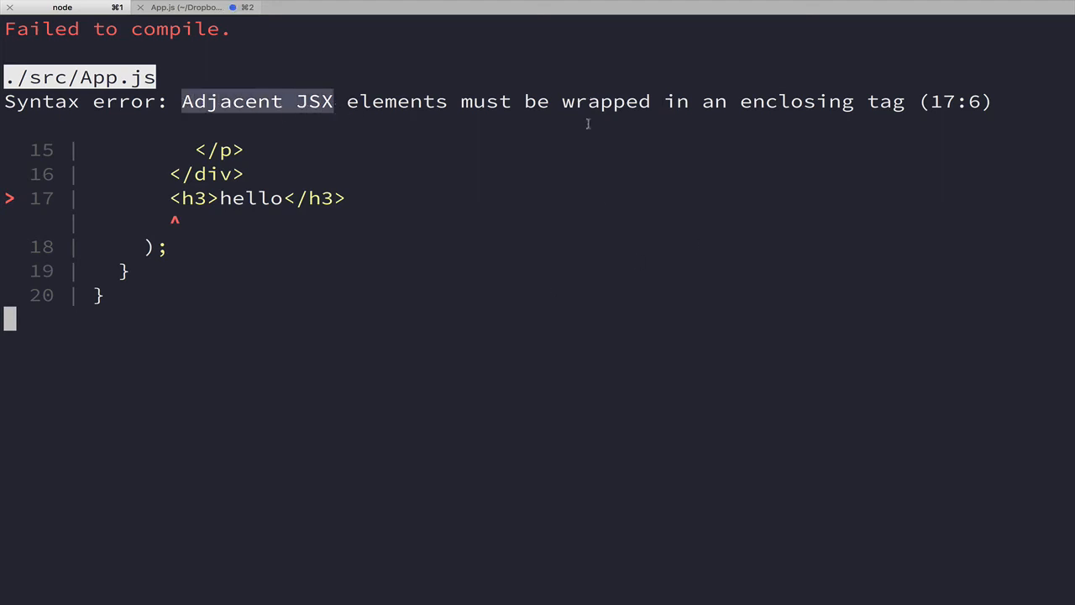
pyautogui.click(188, 7)
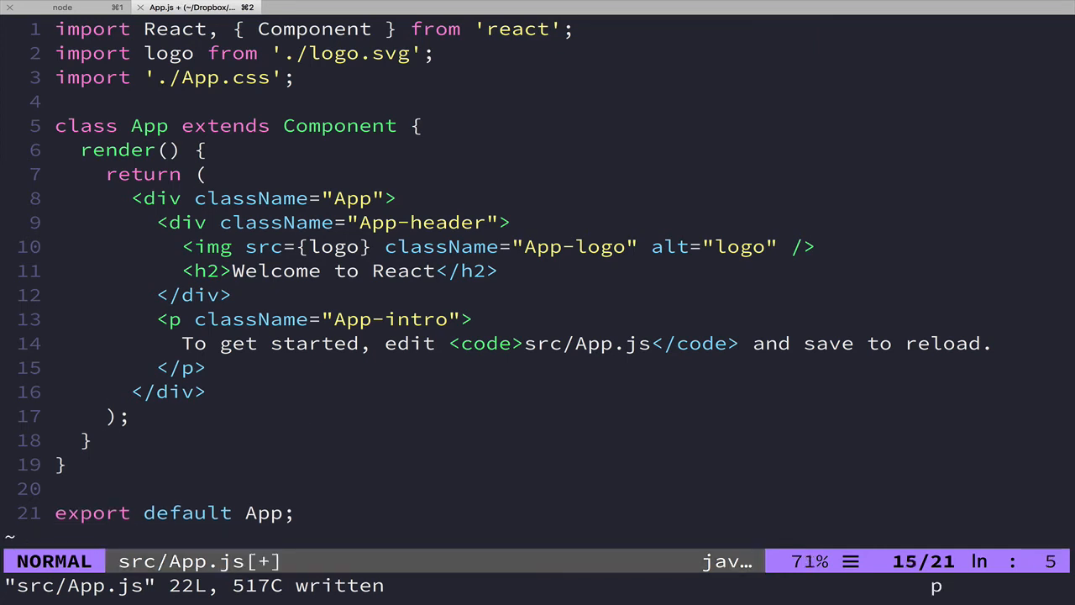
# Step: Place <h3>hello</h3> inside the outer div, save, and check localhost:3000 shows hello
pyautogui.write('<h3>hello</h3>')
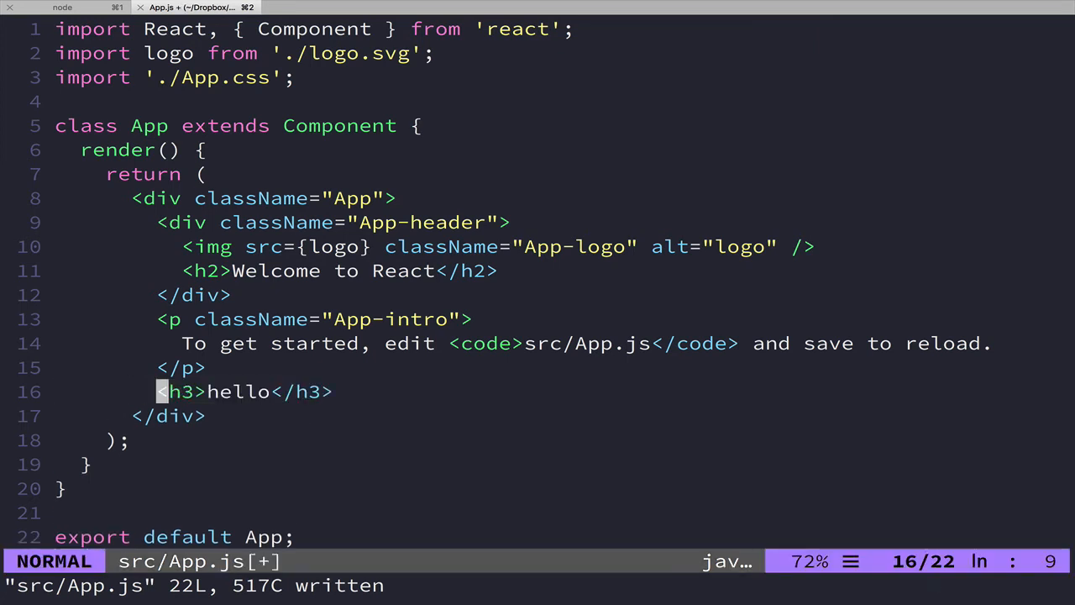
pyautogui.click(63, 7)
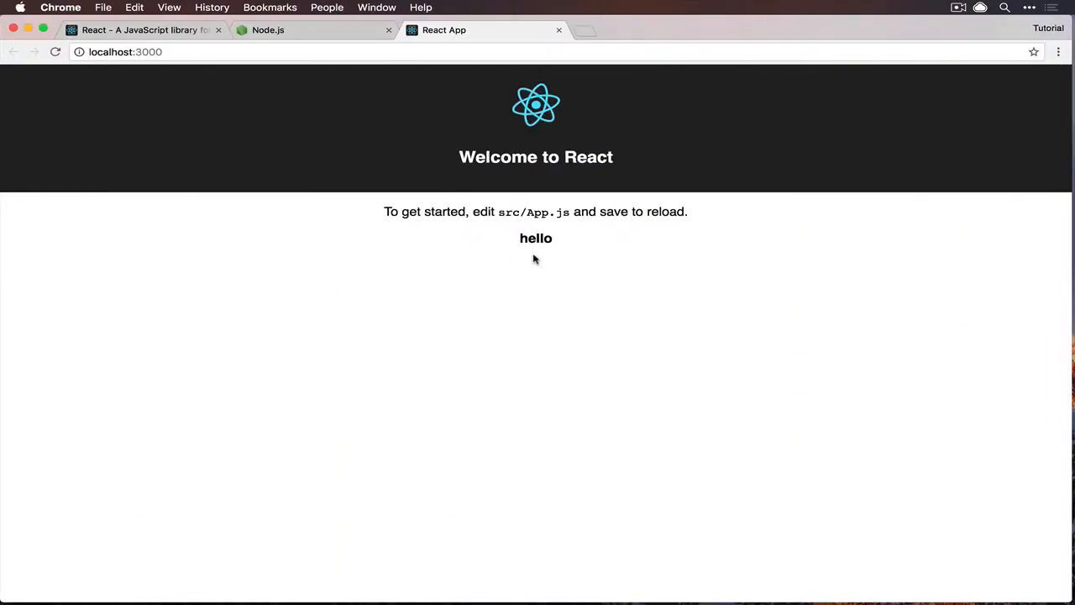
pyautogui.moveTo(511, 92)
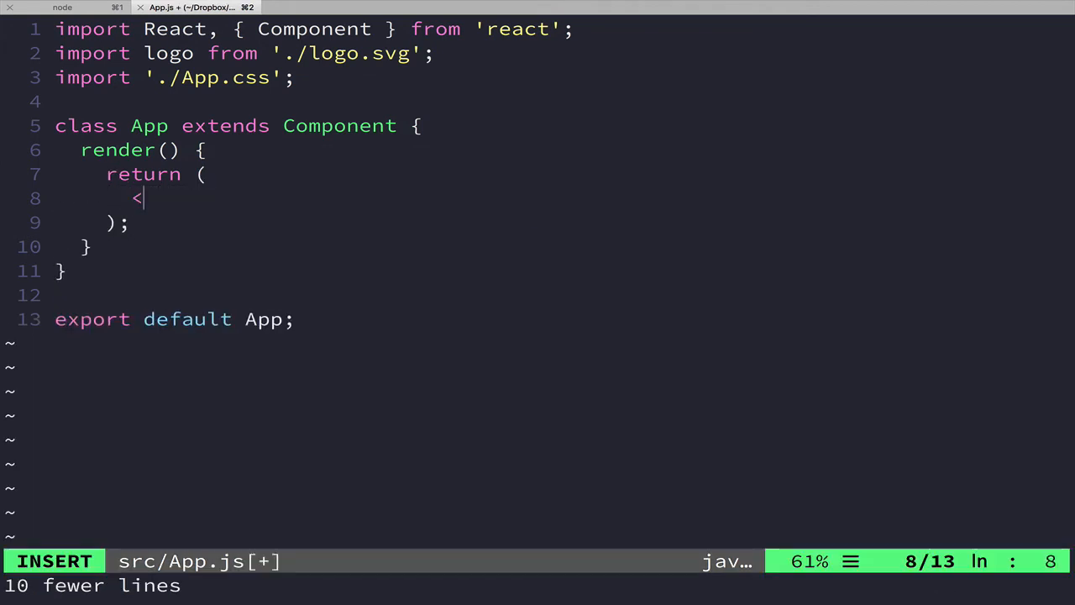
# Step: Replace the returned JSX with <h1>Hello World!</h1>, view it in Chrome, then return to the editor
pyautogui.write('h1>')
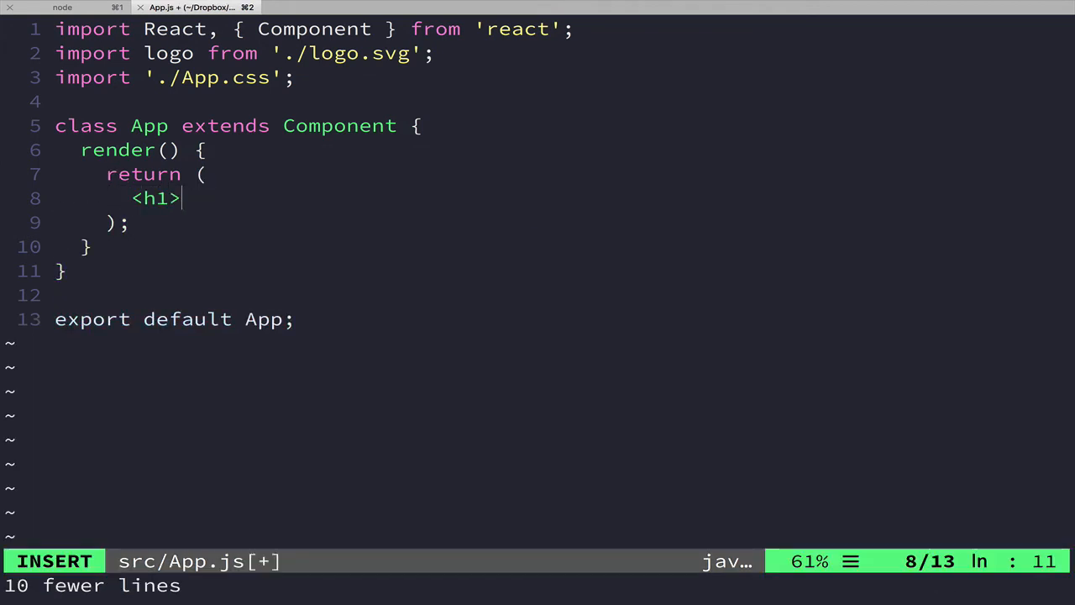
pyautogui.write('Hello World!')
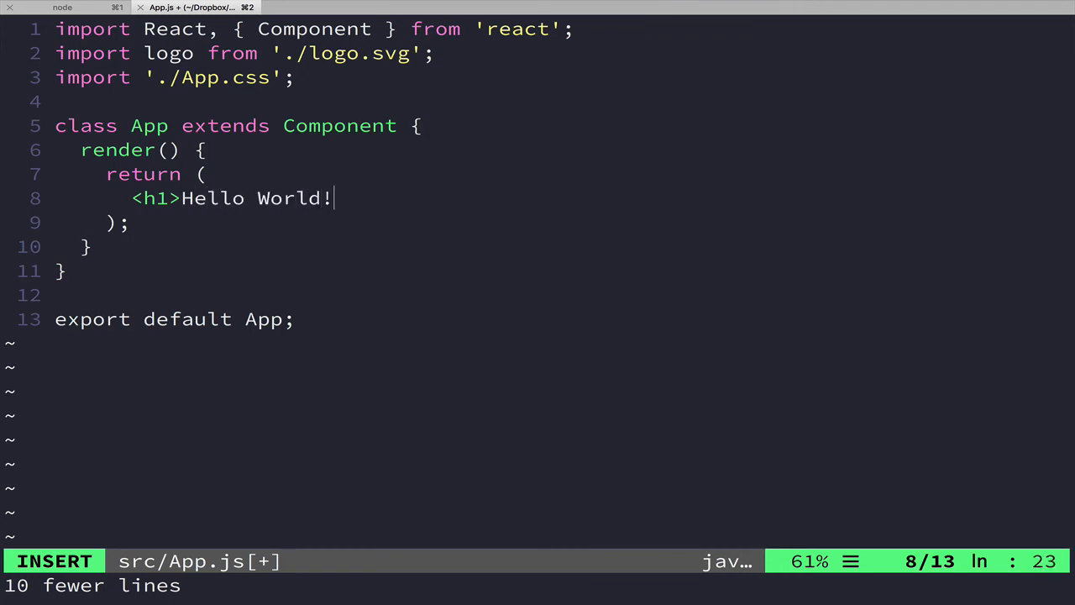
pyautogui.write('</h1>')
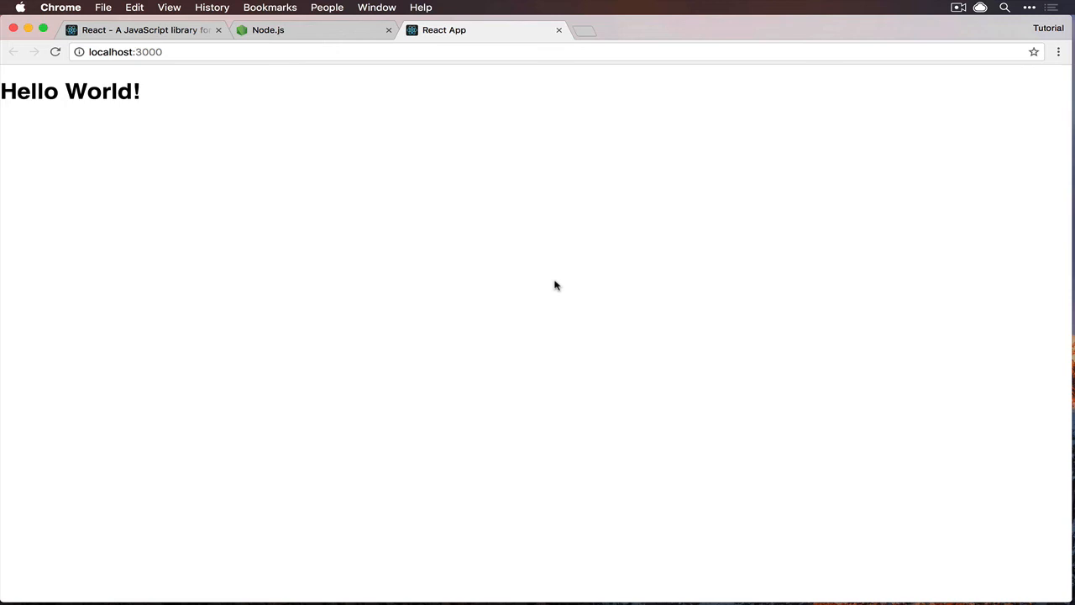
pyautogui.press('cmd+tab')
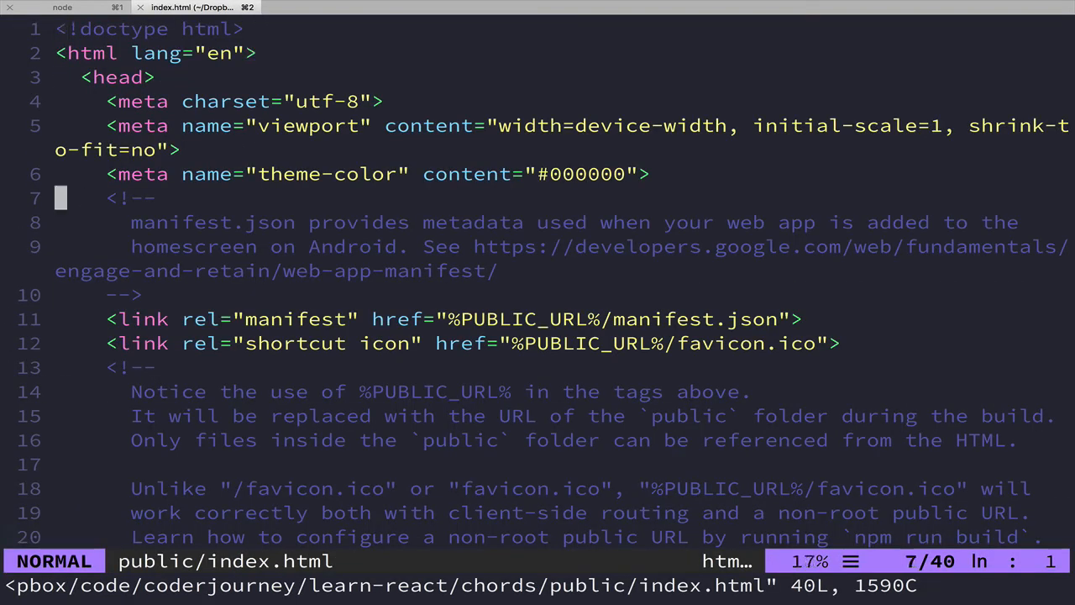
# Step: Scroll public/index.html down to the body with the noscript message and root div
pyautogui.scroll(-3)
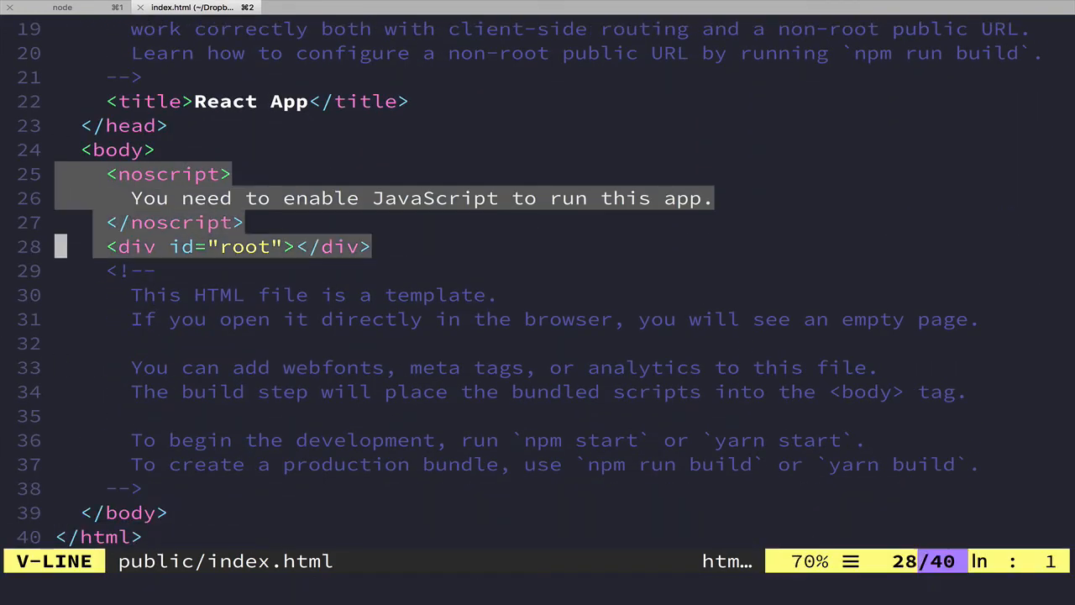
pyautogui.press('Escape')
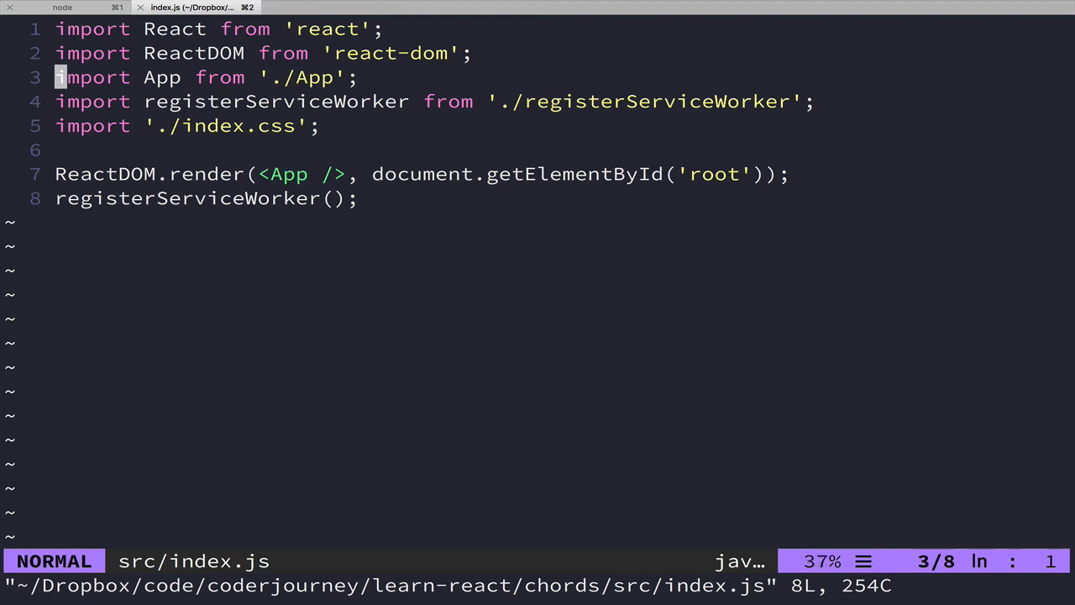
# Step: Remove the index.css import and try a temporary React.createElement( line above the render call
pyautogui.press('j')
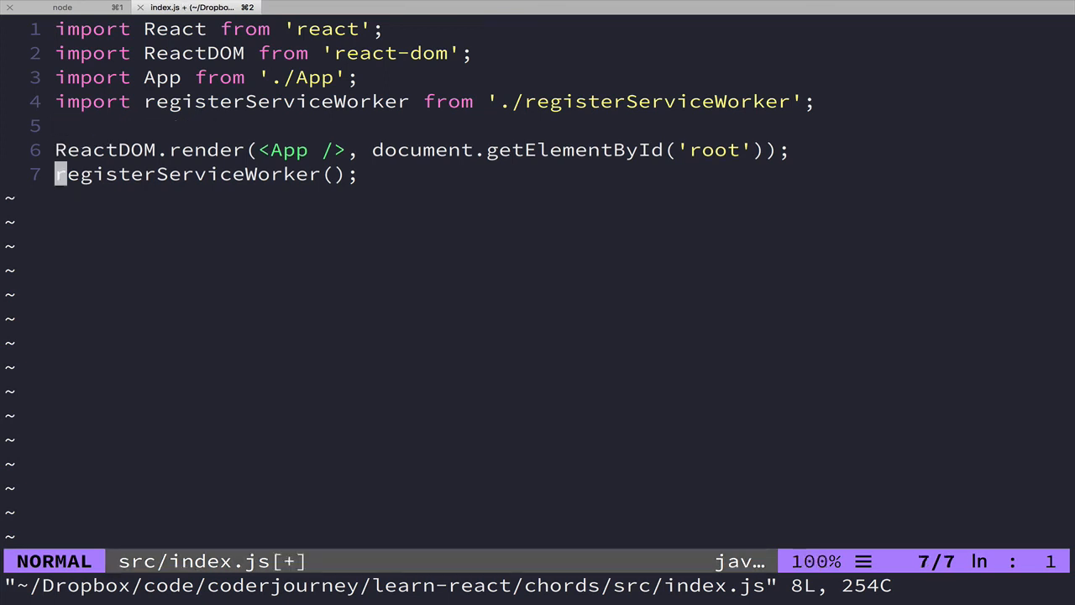
pyautogui.press('k')
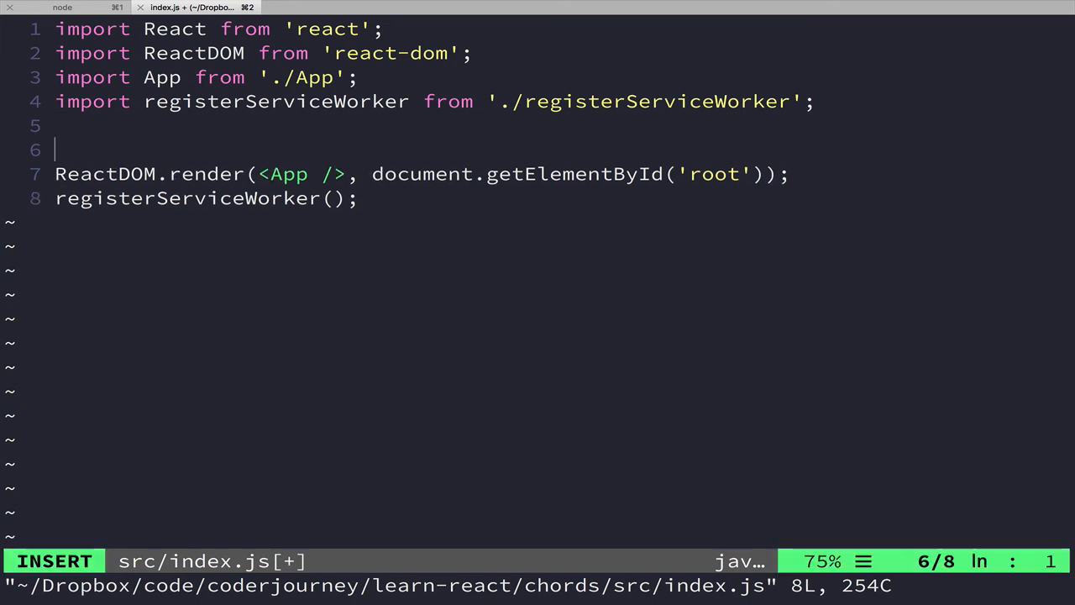
pyautogui.write('React.')
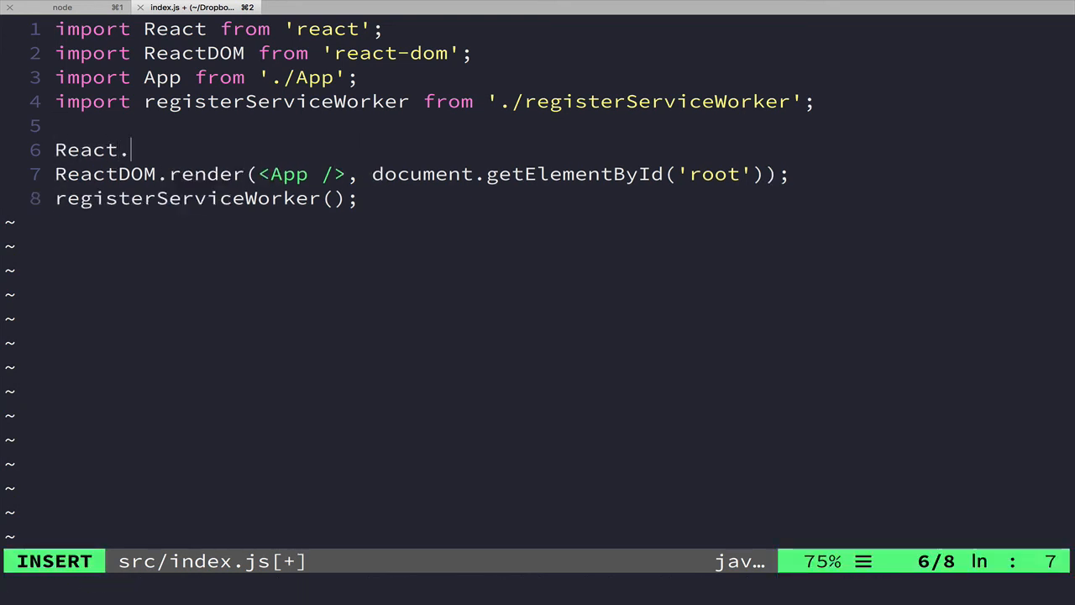
pyautogui.write('createEl')
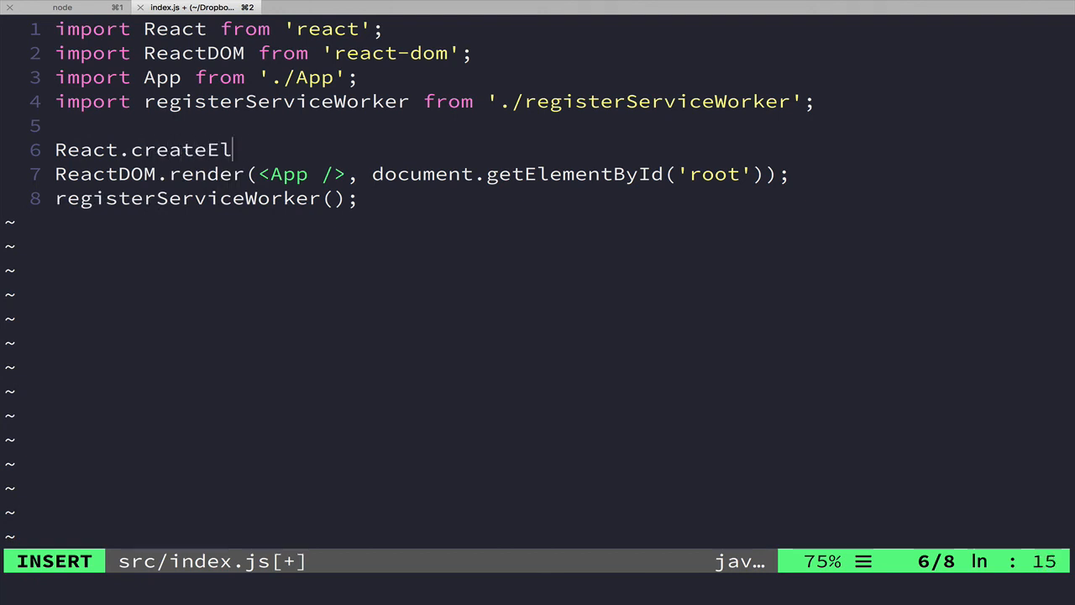
pyautogui.write('ement(')
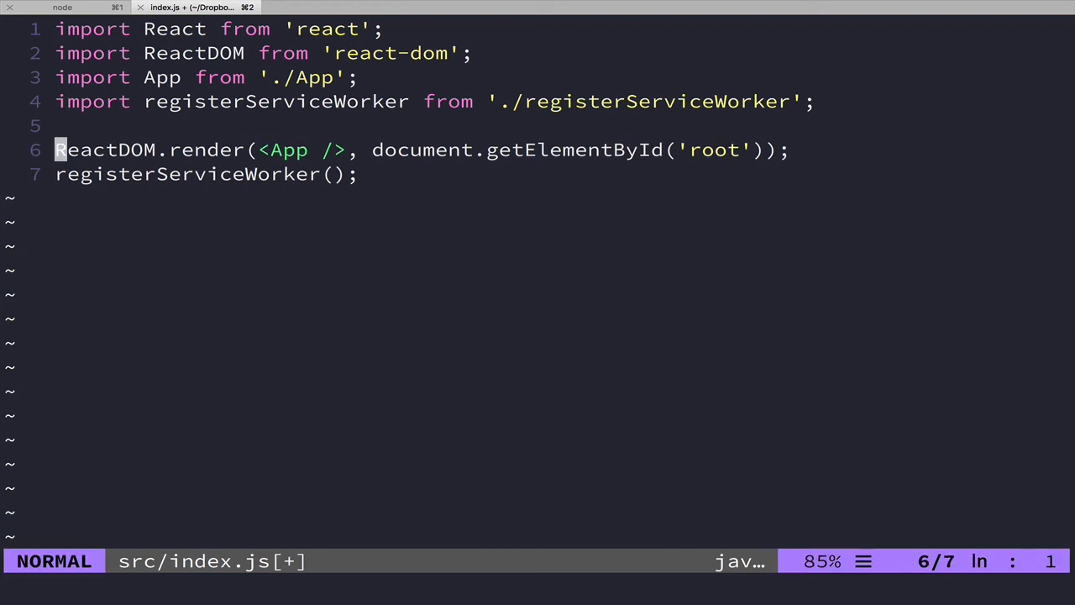
# Step: Inspect the document.getElementById root argument of render, then save and quit with :wq
pyautogui.press('w')
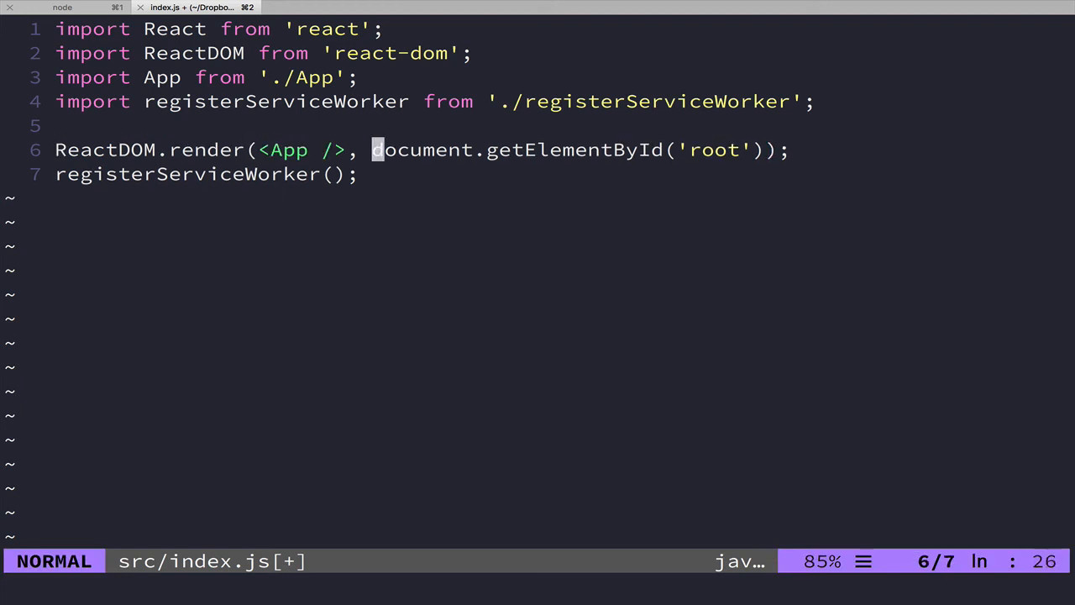
pyautogui.press('v')
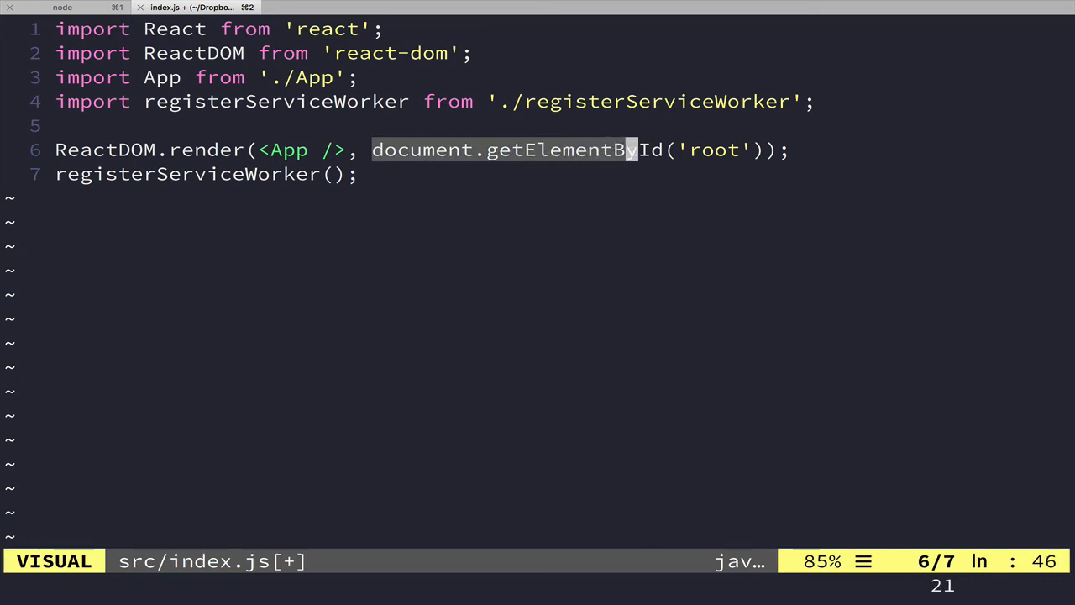
pyautogui.press('Escape')
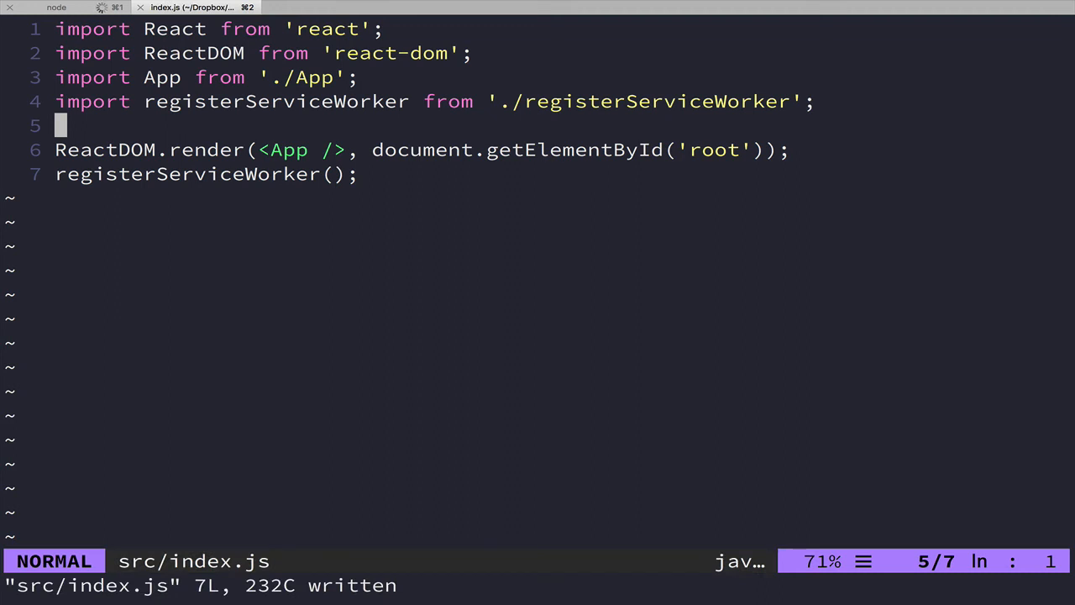
pyautogui.write(':wq')
pyautogui.write('rm r')
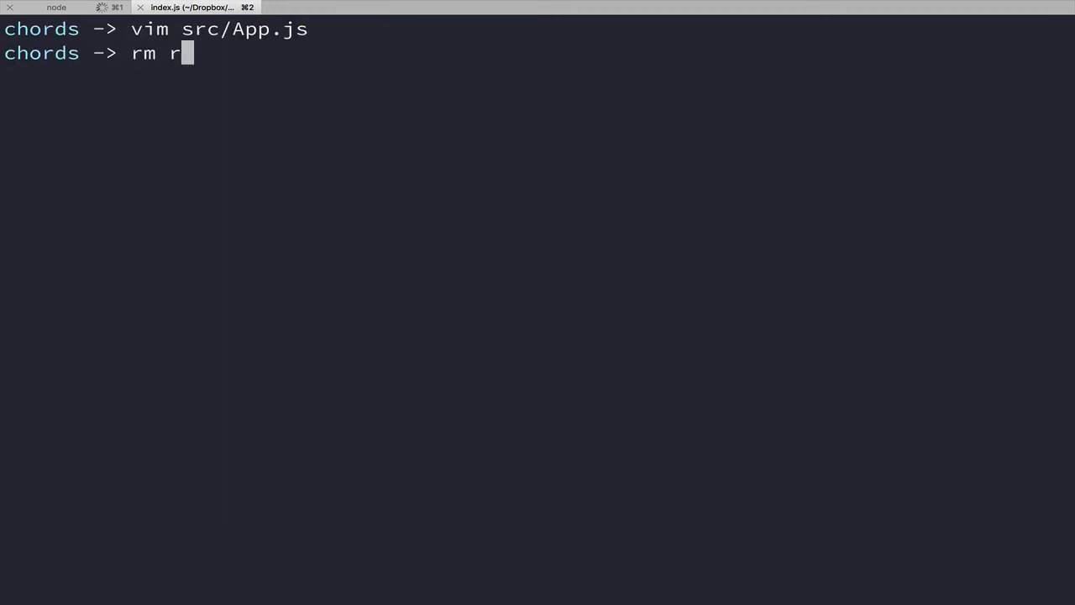
# Step: Run rm src/logo.svg src/index.css src/App.. to delete the unused src files
pyautogui.write('src/')
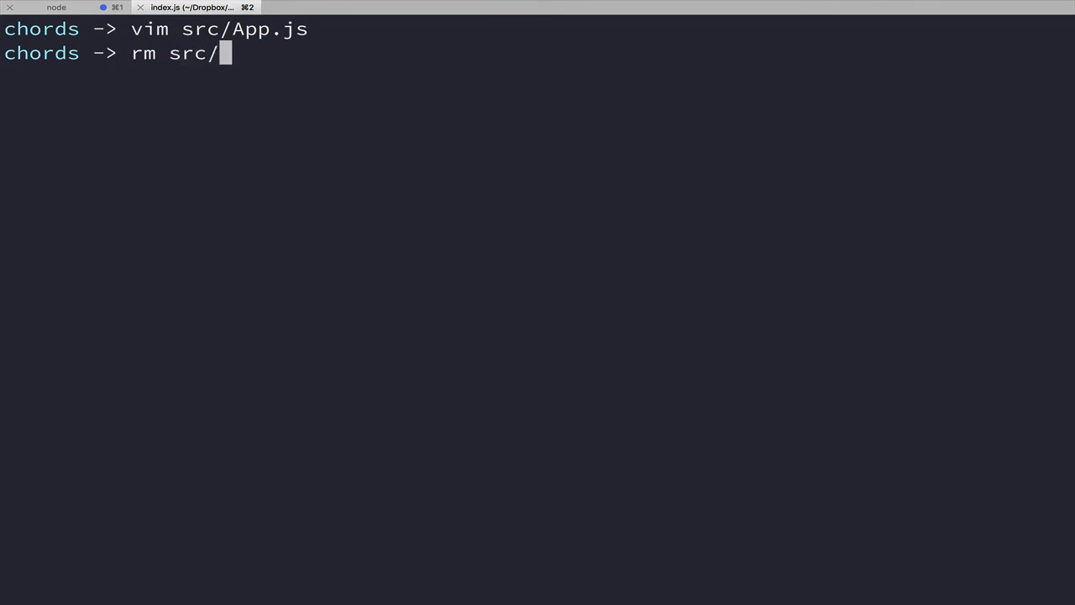
pyautogui.write('logo.svg sr')
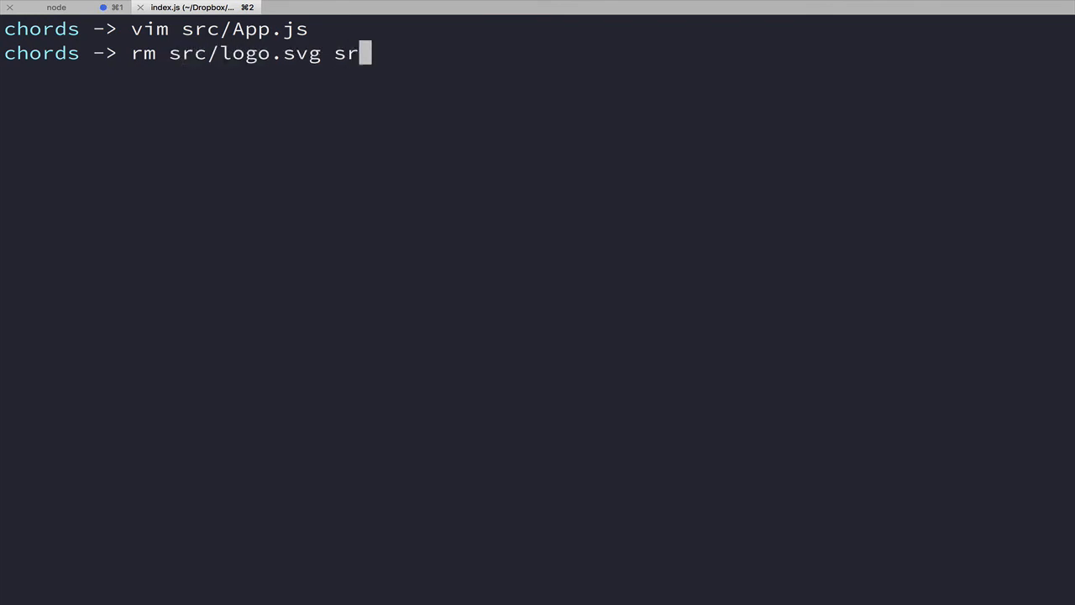
pyautogui.write('c/index.css')
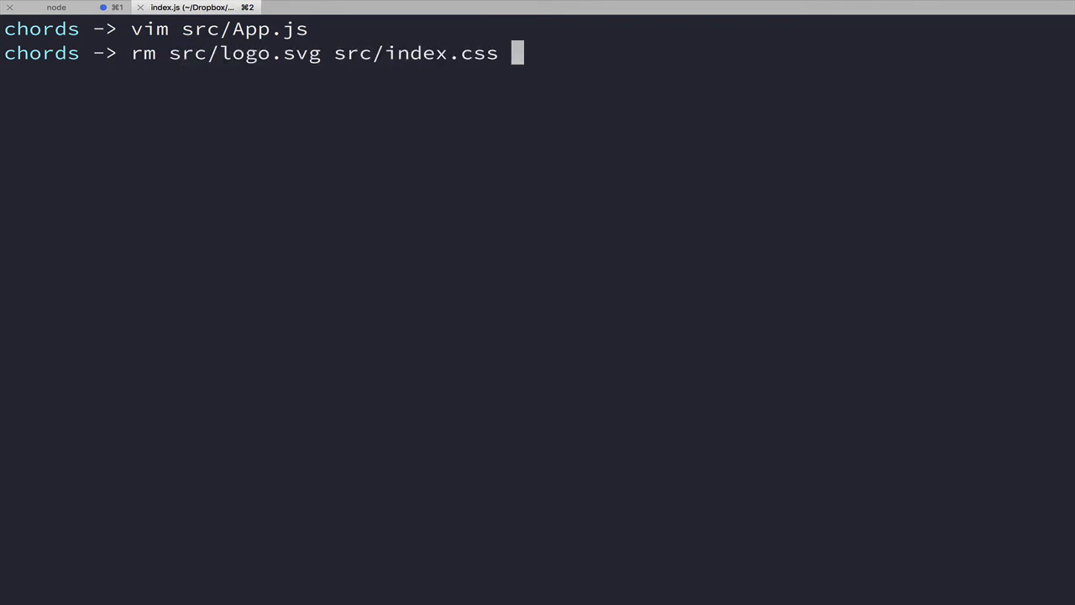
pyautogui.write('src/')
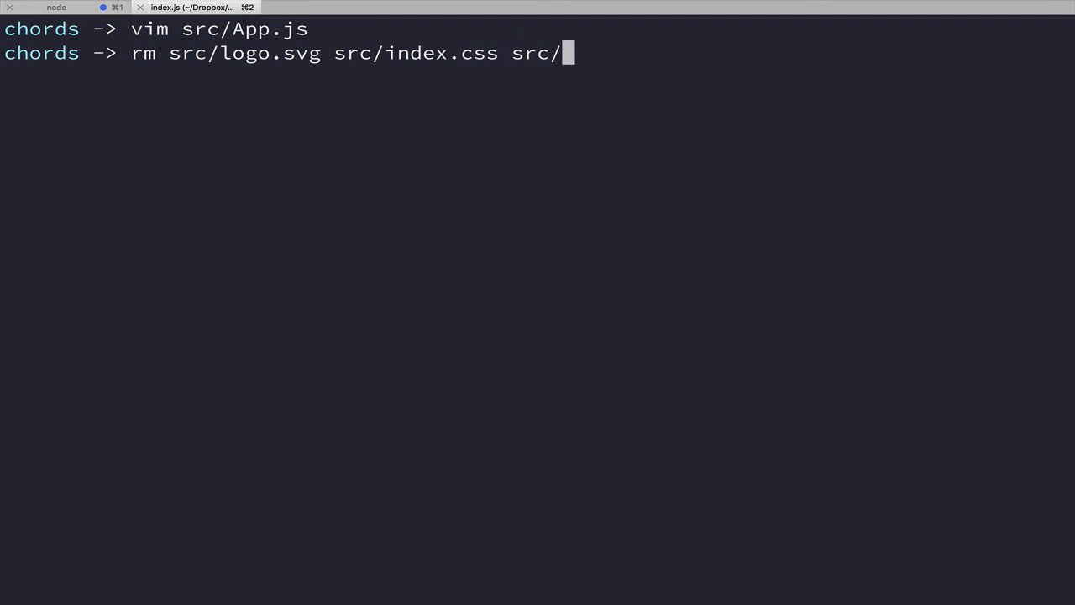
pyautogui.write('App..')
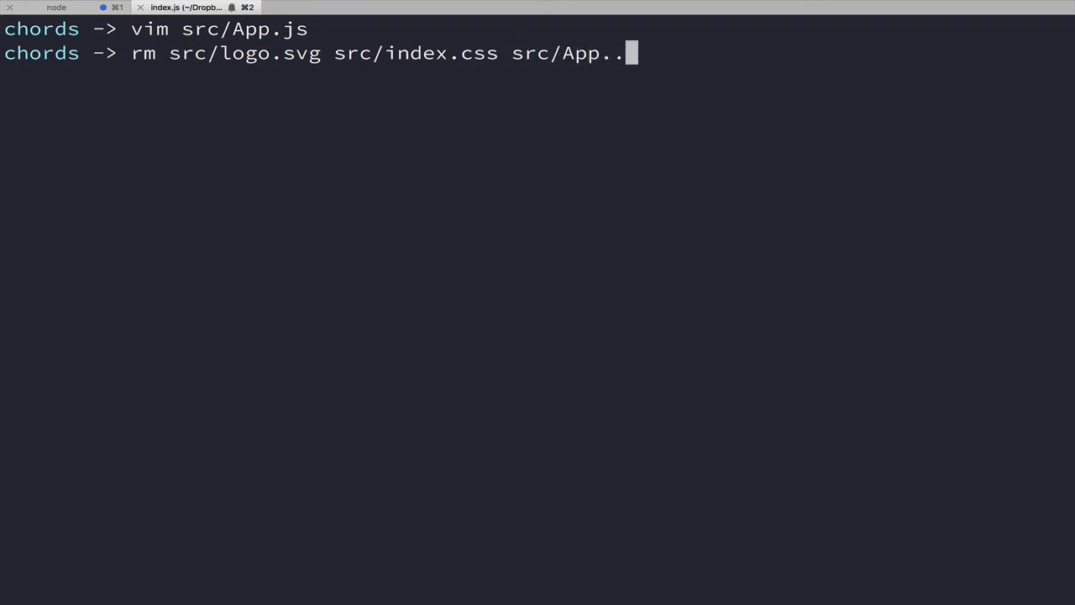
pyautogui.press('Enter')
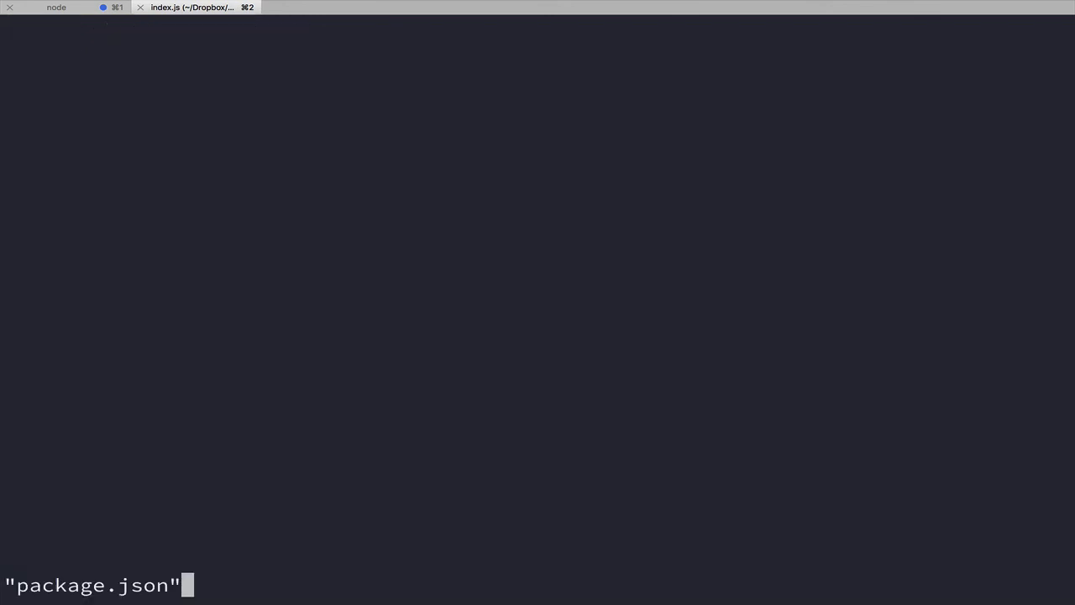
# Step: Review the scripts and devDependencies blocks in package.json, then quit Vim back to the chords prompt
pyautogui.press('Enter')
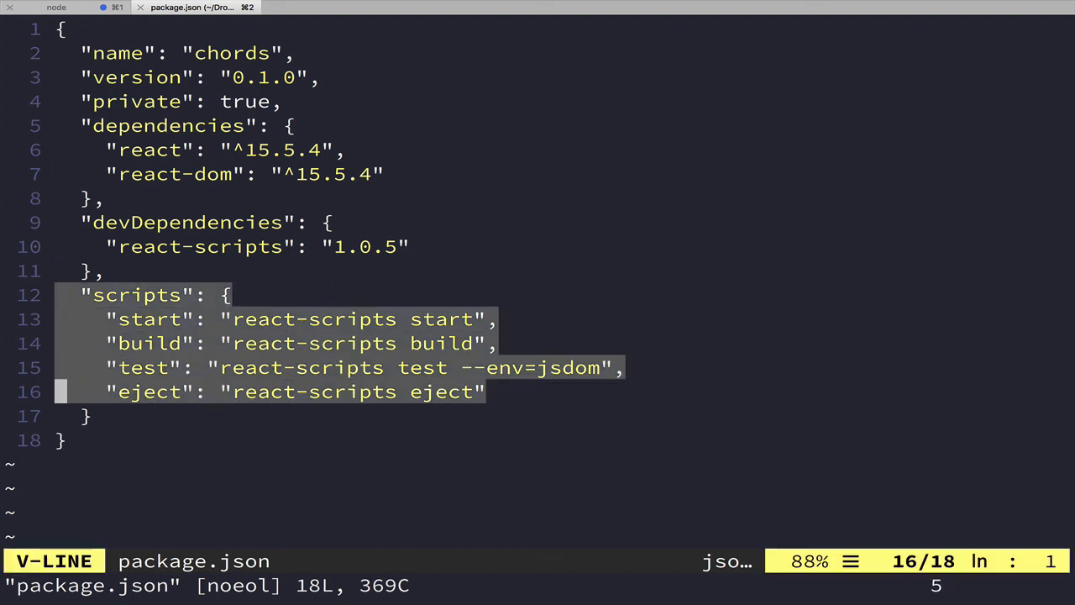
pyautogui.press('Escape')
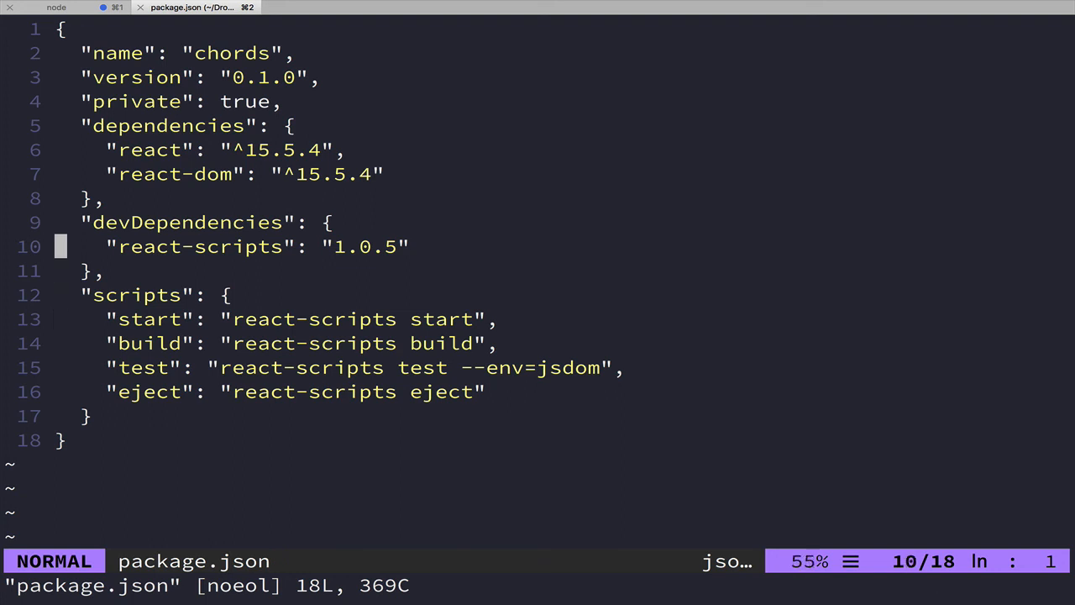
pyautogui.click(57, 10)
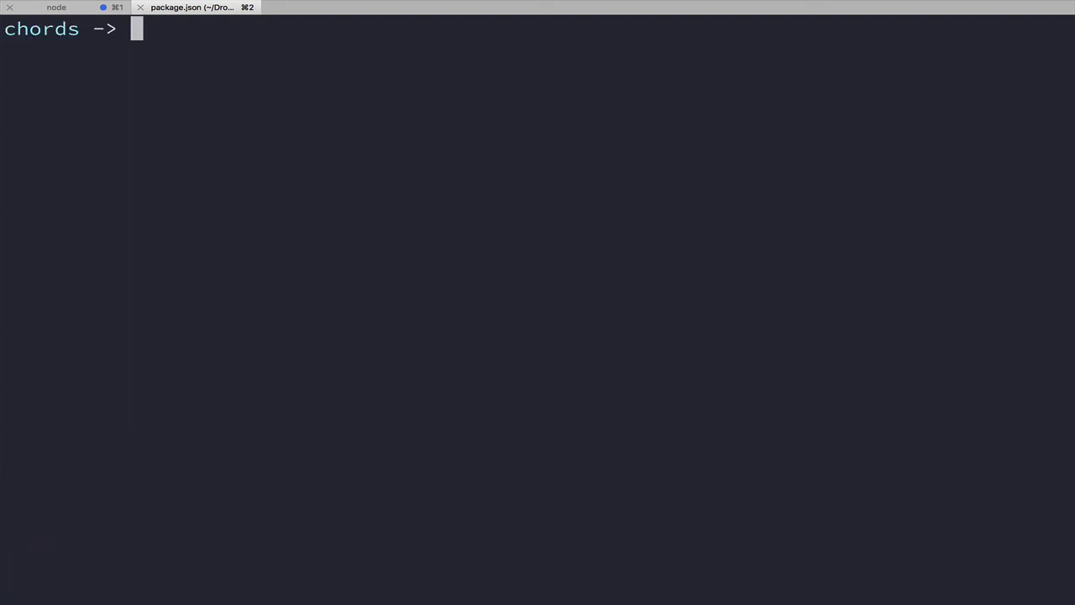